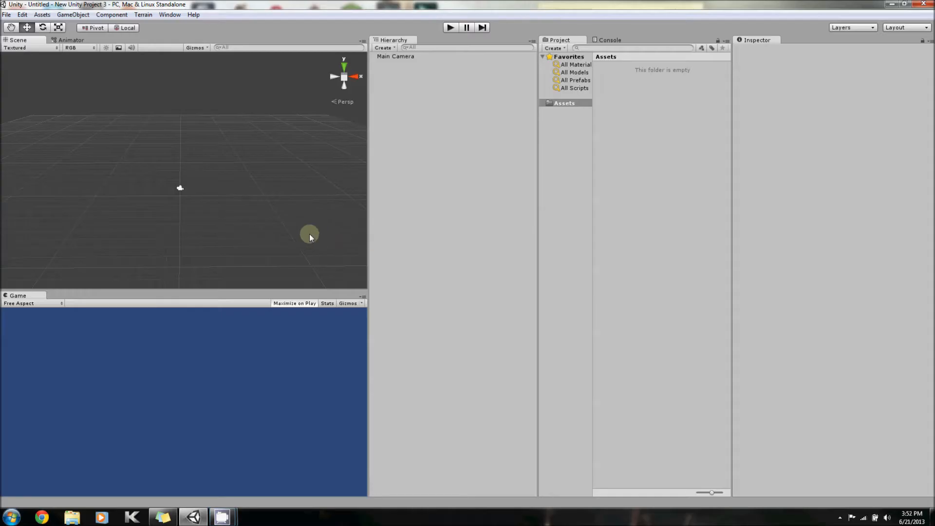
mouse_move(315, 214)
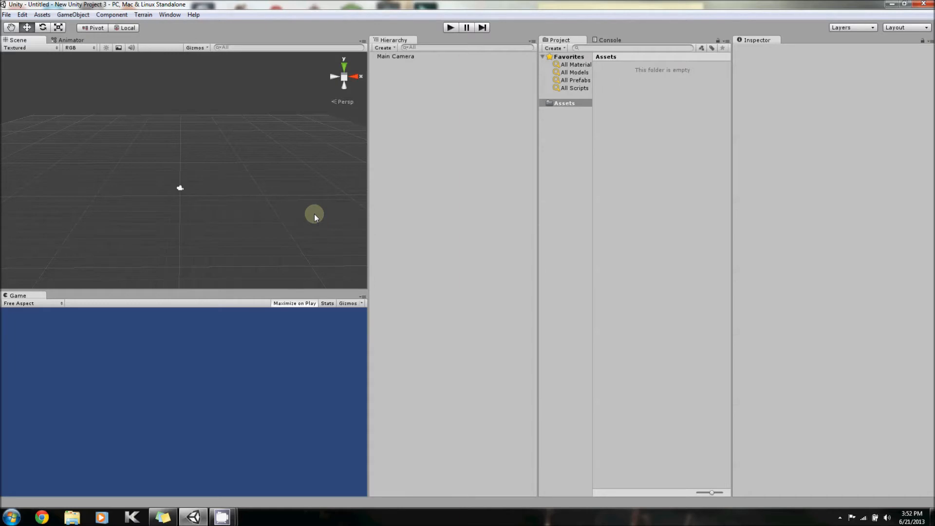
mouse_move(323, 232)
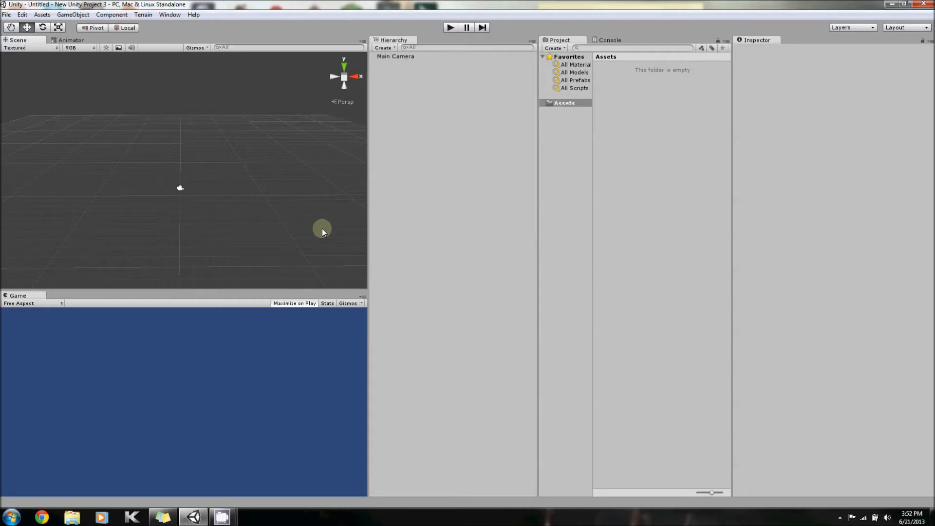
mouse_move(321, 215)
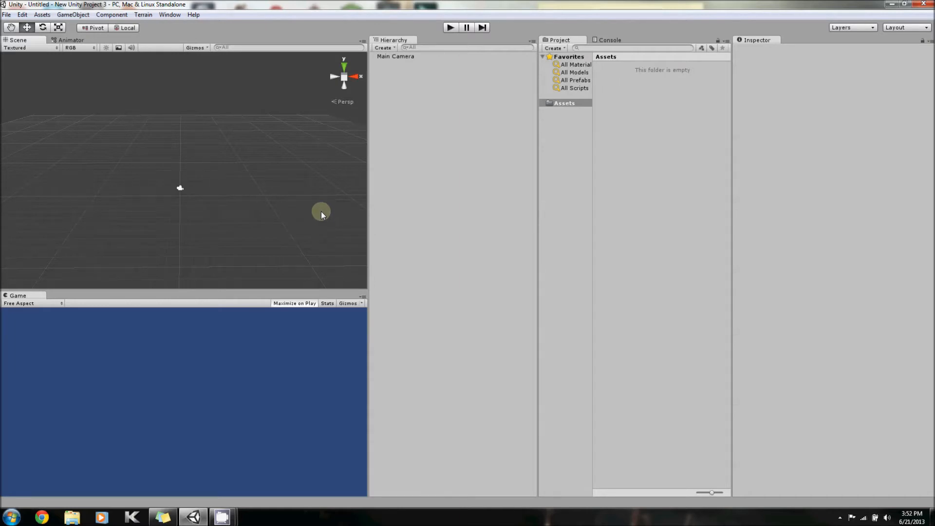
mouse_move(274, 76)
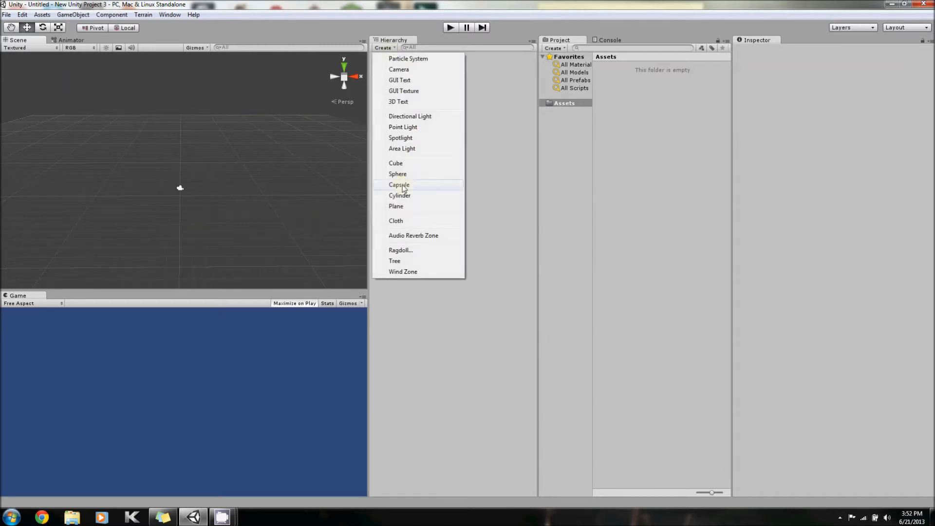
Create a Plane object in the scene next to the Main Camera
left_click(73, 15)
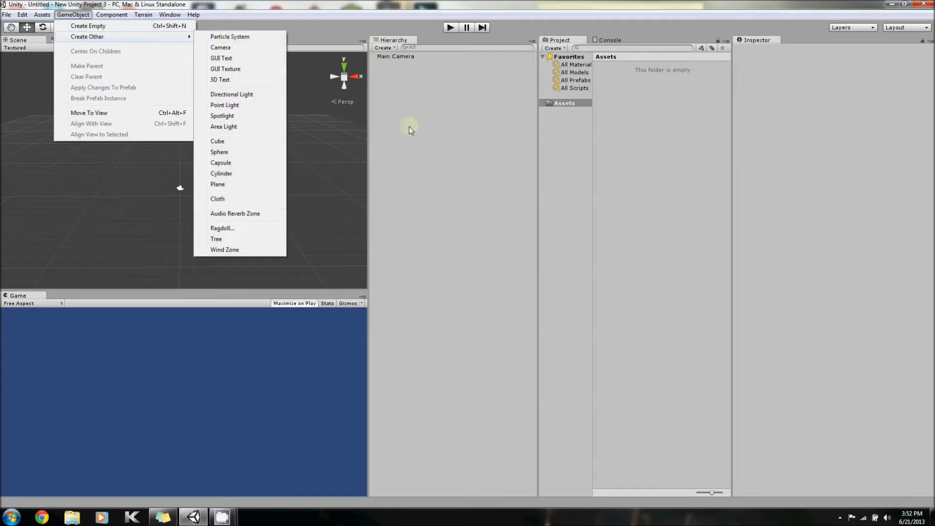
left_click(384, 48)
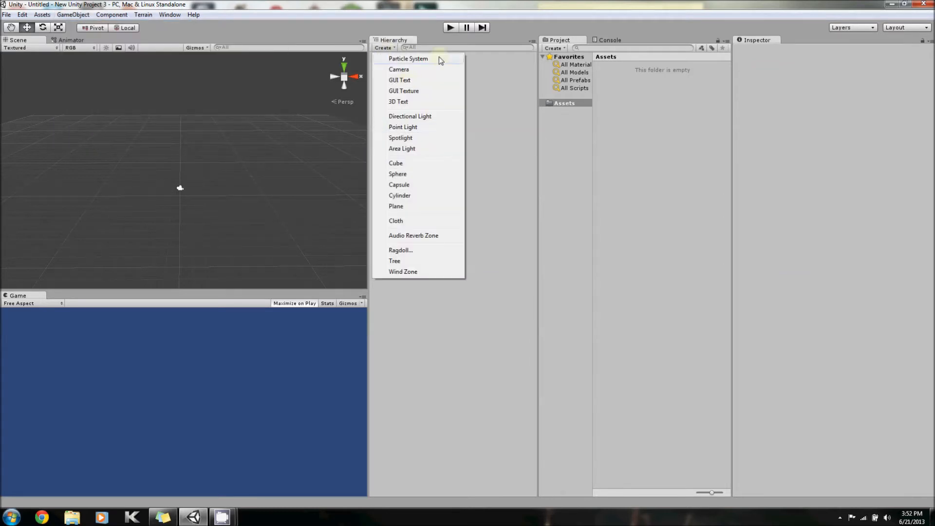
mouse_move(408, 207)
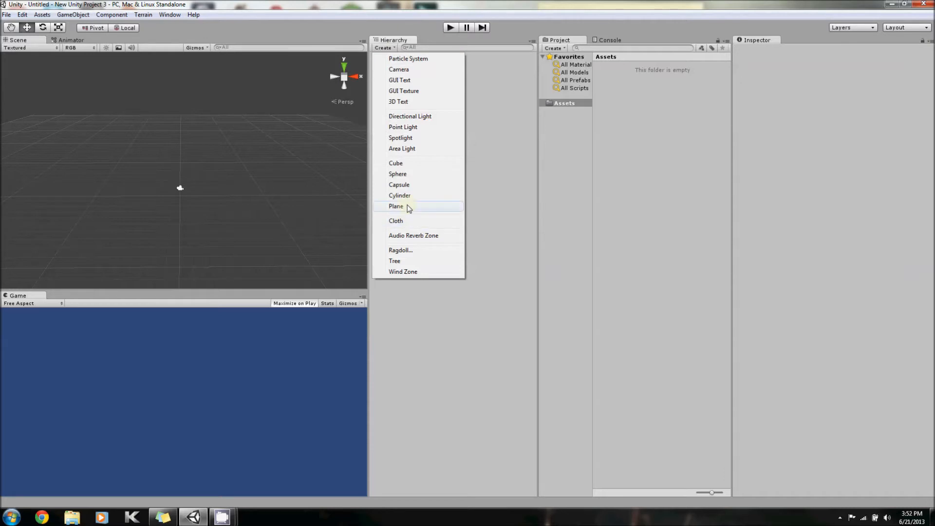
left_click(396, 205)
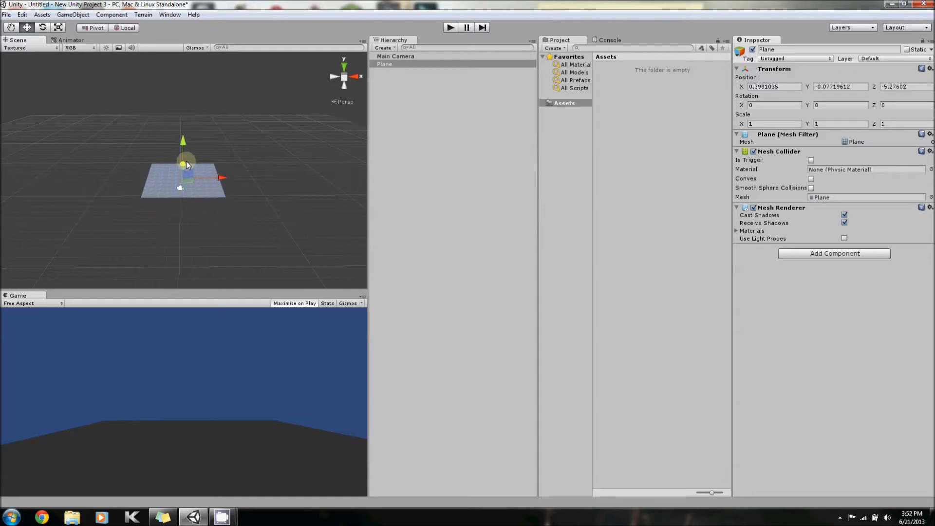
Create a Cube and drag it upward along Y so it rests above the plane
left_click(384, 48)
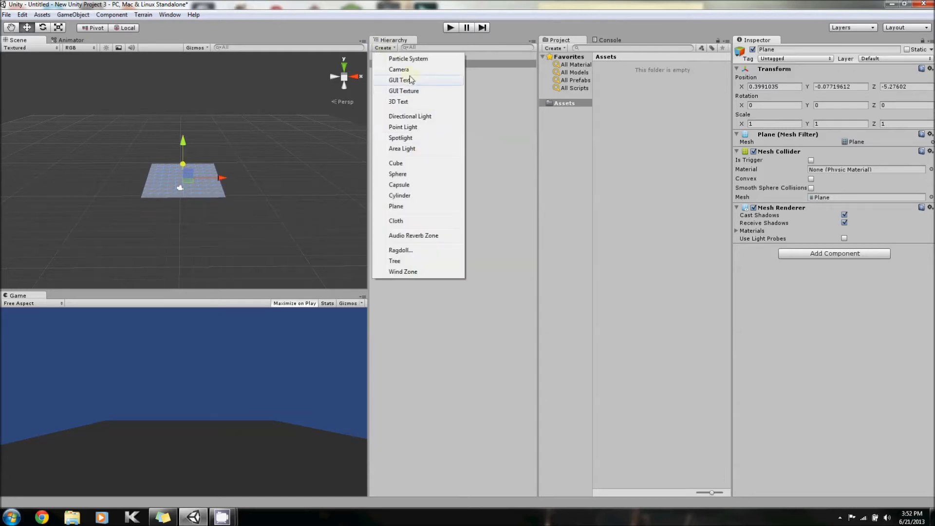
mouse_move(396, 163)
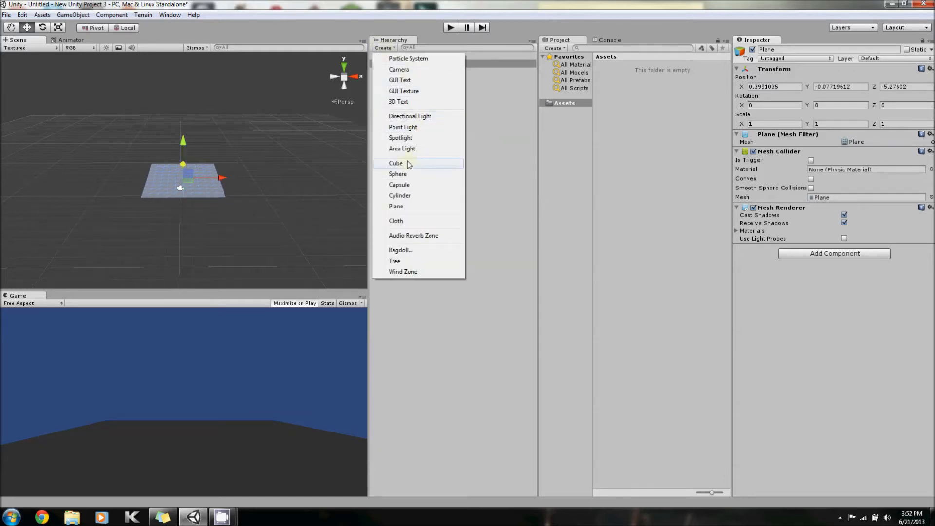
left_click(395, 163)
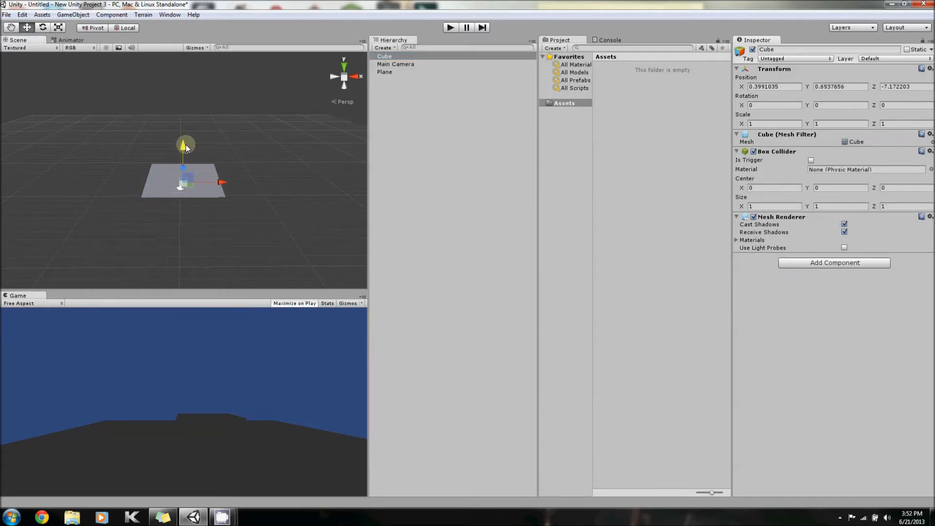
left_click_drag(183, 146, 183, 140)
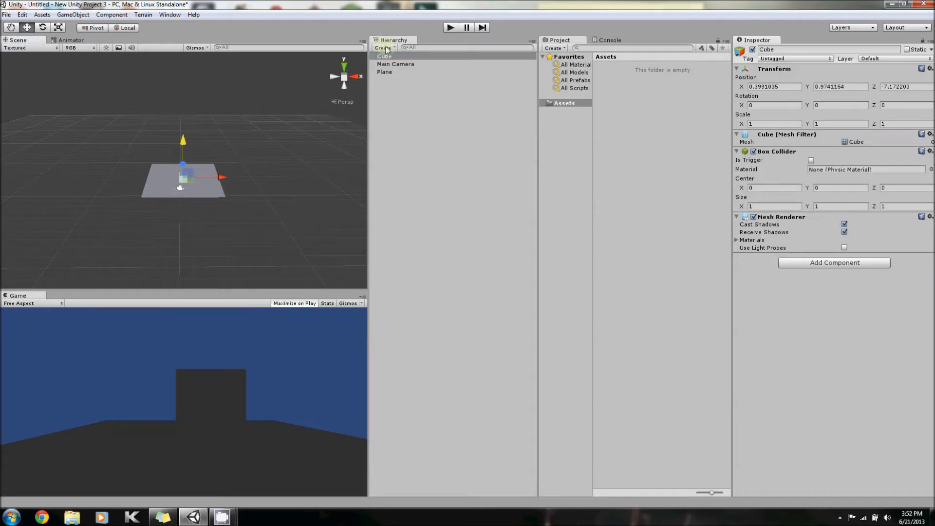
left_click(384, 48)
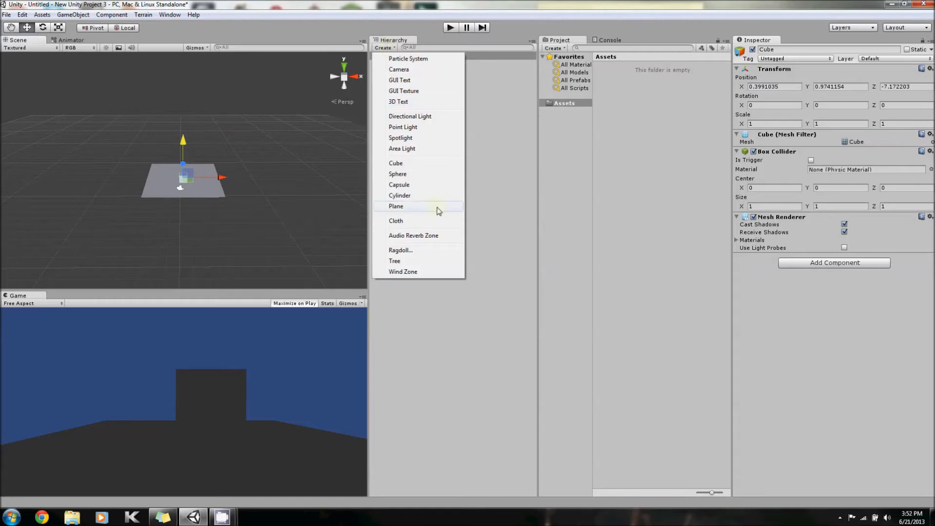
mouse_move(443, 174)
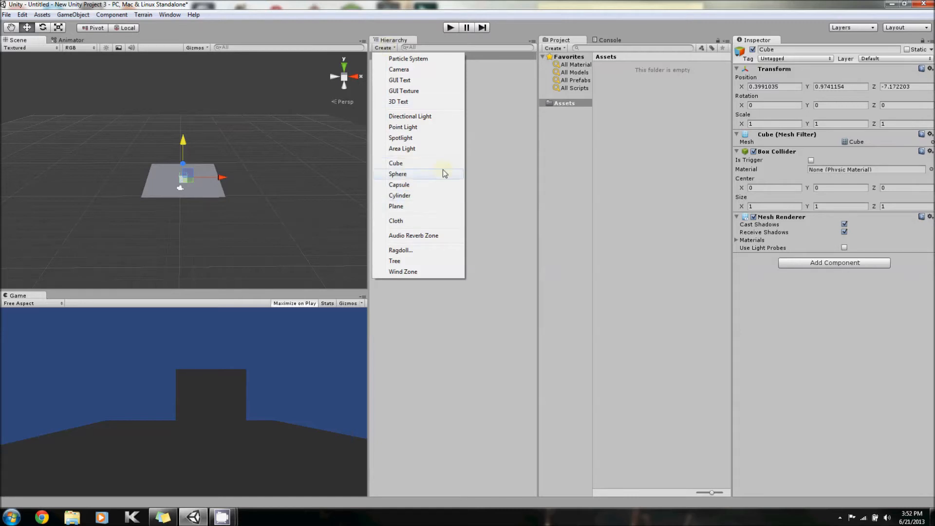
mouse_move(396, 162)
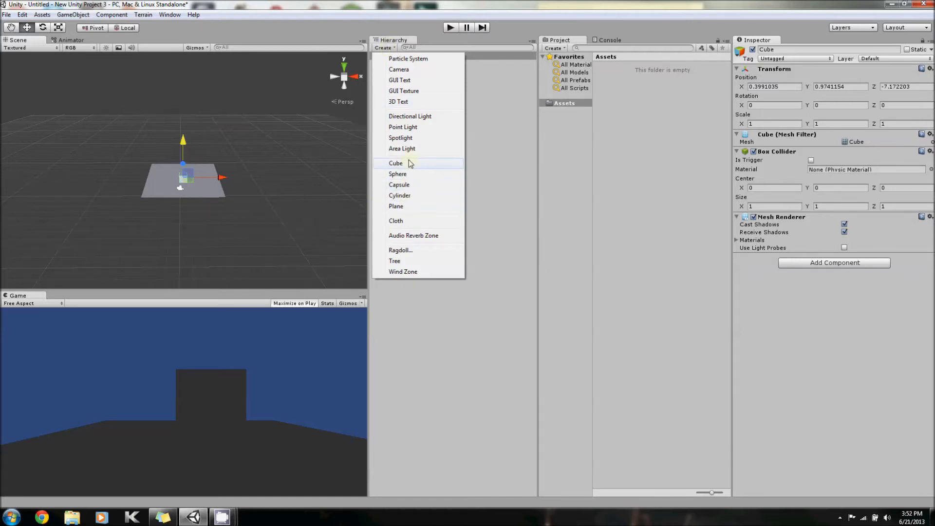
mouse_move(411, 148)
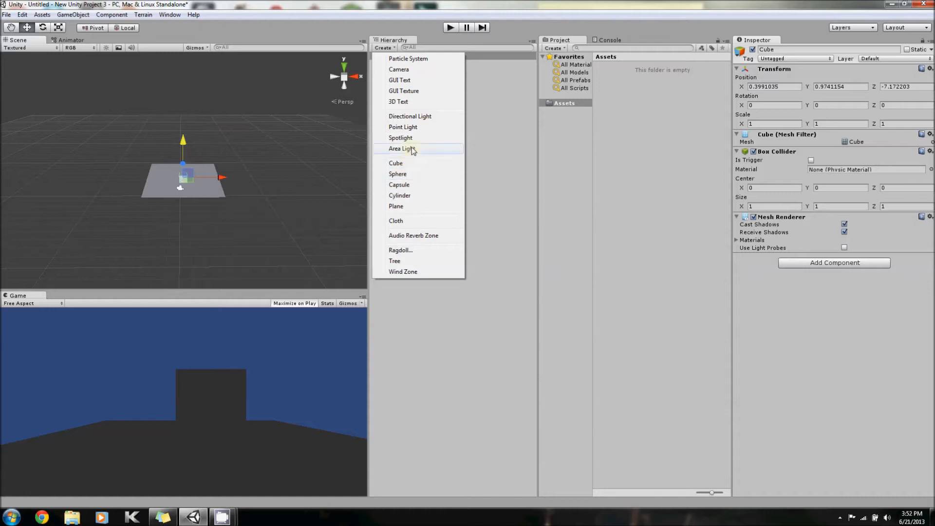
mouse_move(416, 151)
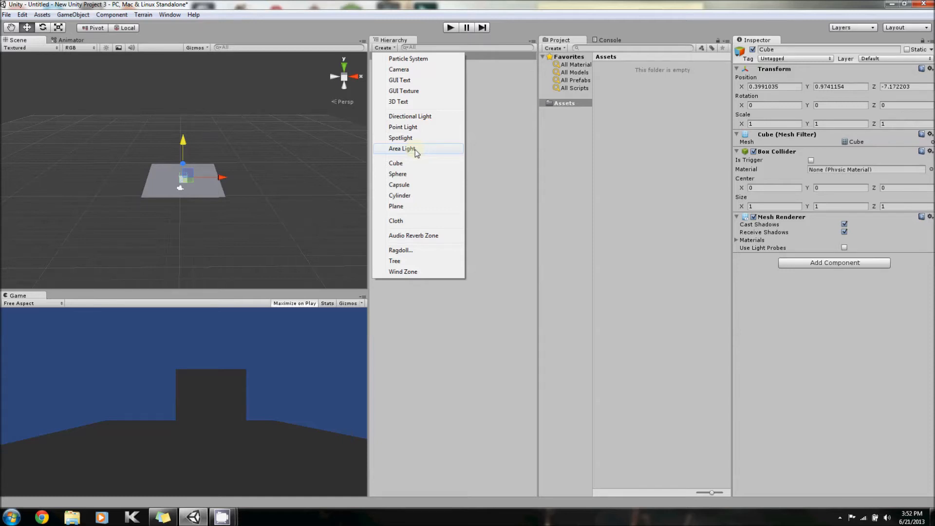
mouse_move(421, 101)
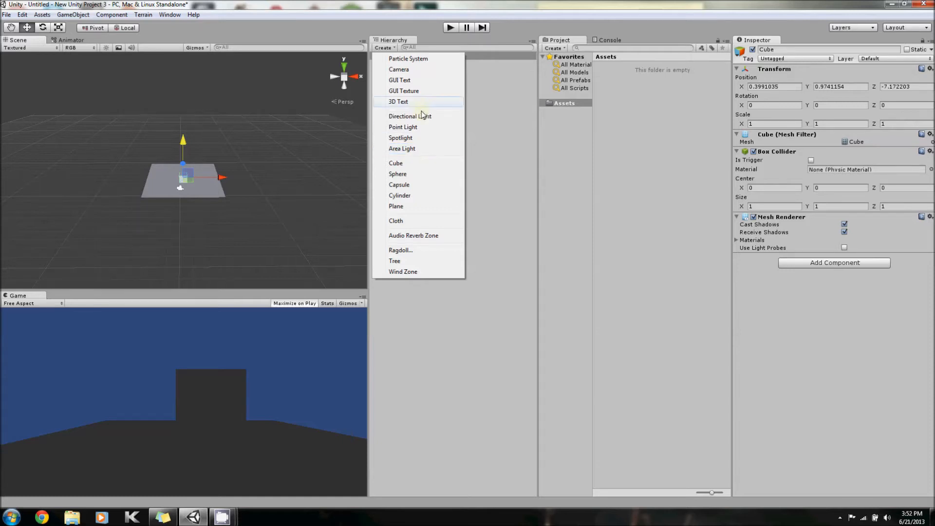
mouse_move(426, 80)
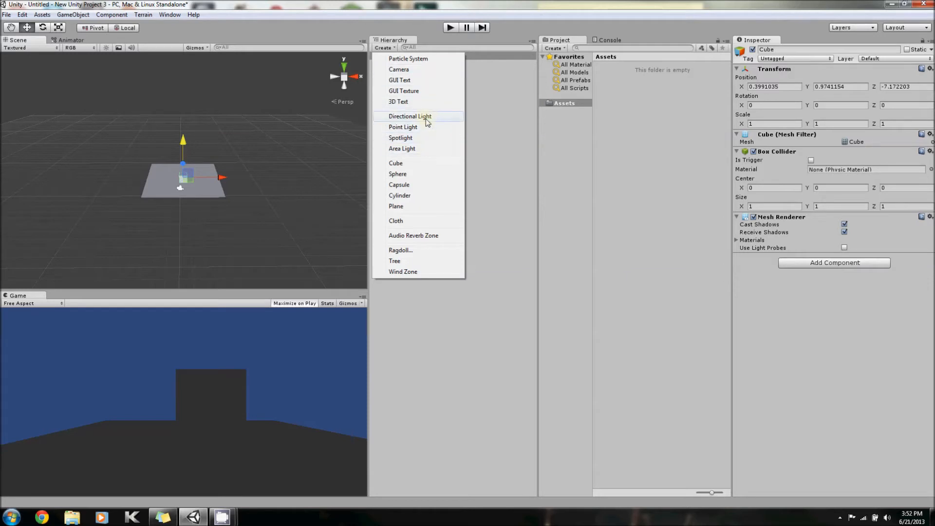
Create a Spotlight and a Point Light, moving the point light up and sideways from the cube
left_click(401, 138)
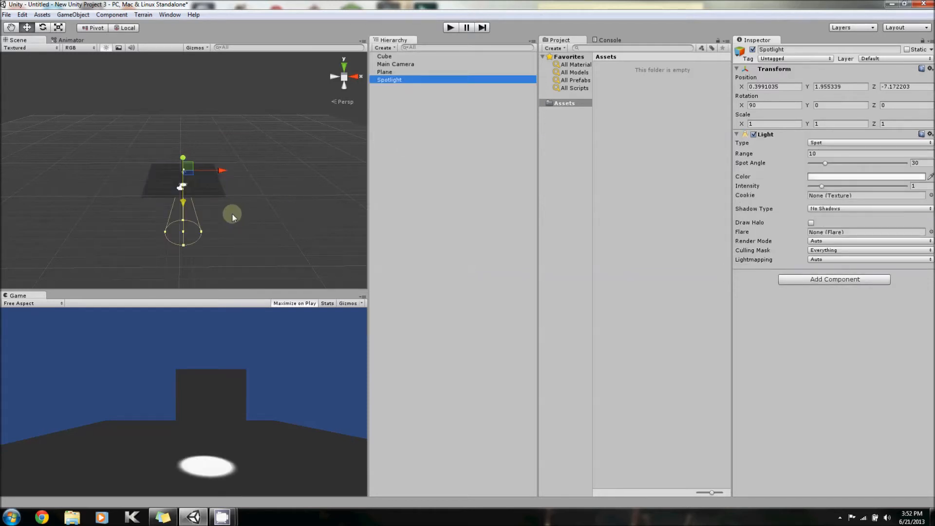
mouse_move(206, 170)
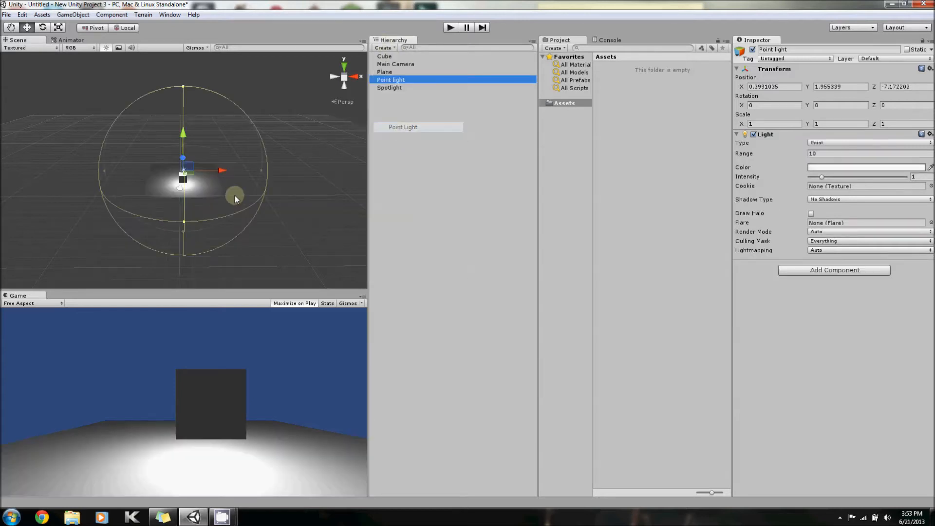
left_click_drag(221, 172, 238, 171)
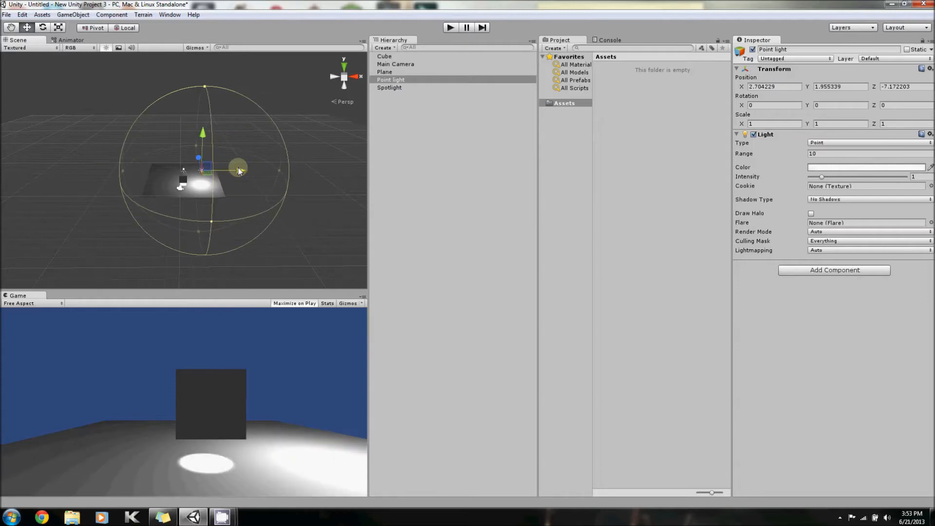
left_click_drag(204, 161, 193, 147)
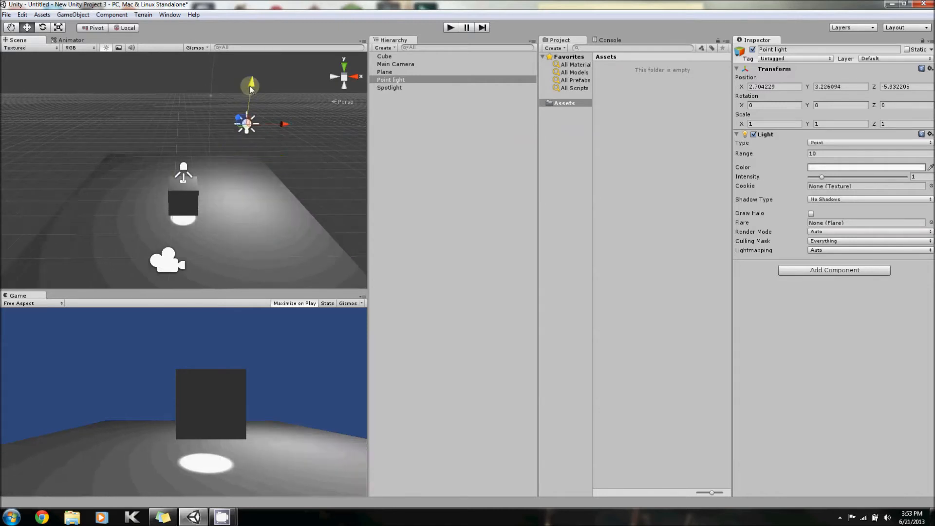
left_click_drag(250, 86, 253, 59)
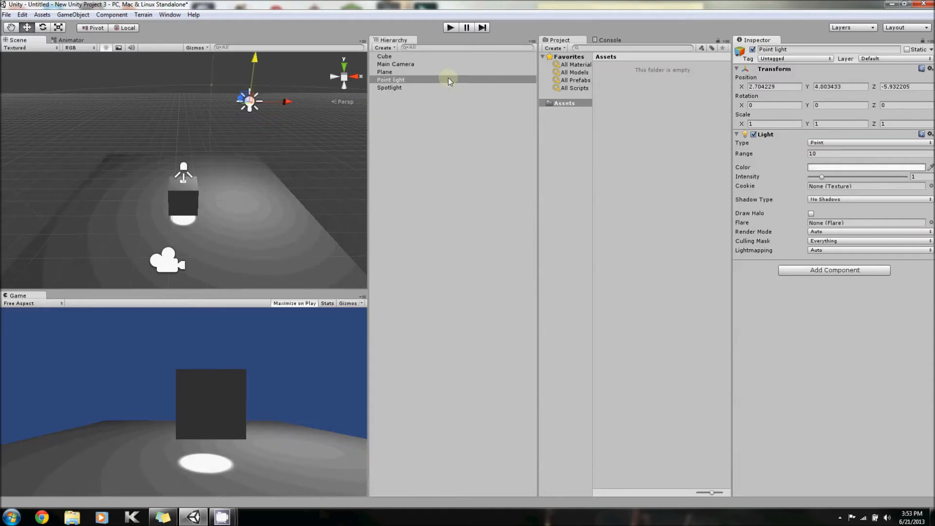
left_click(384, 48)
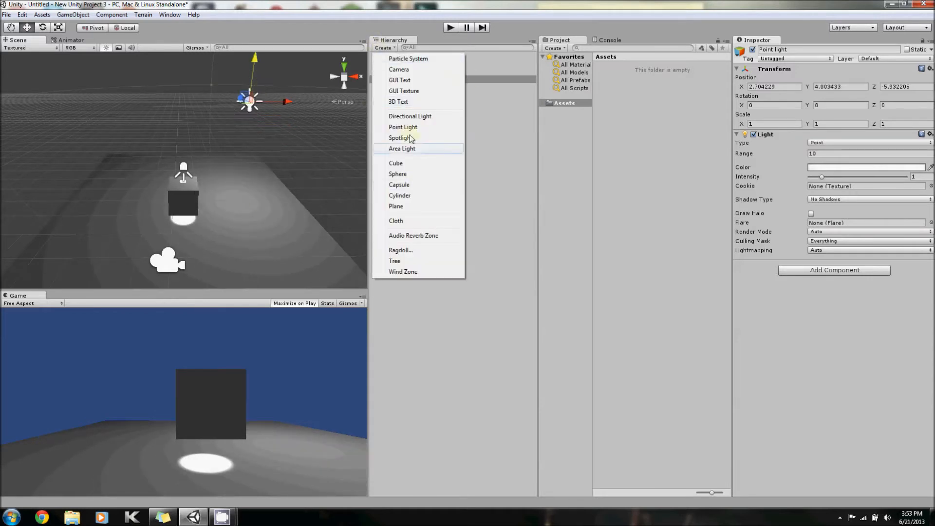
Create a Directional Light and reposition it over the scene
left_click(410, 116)
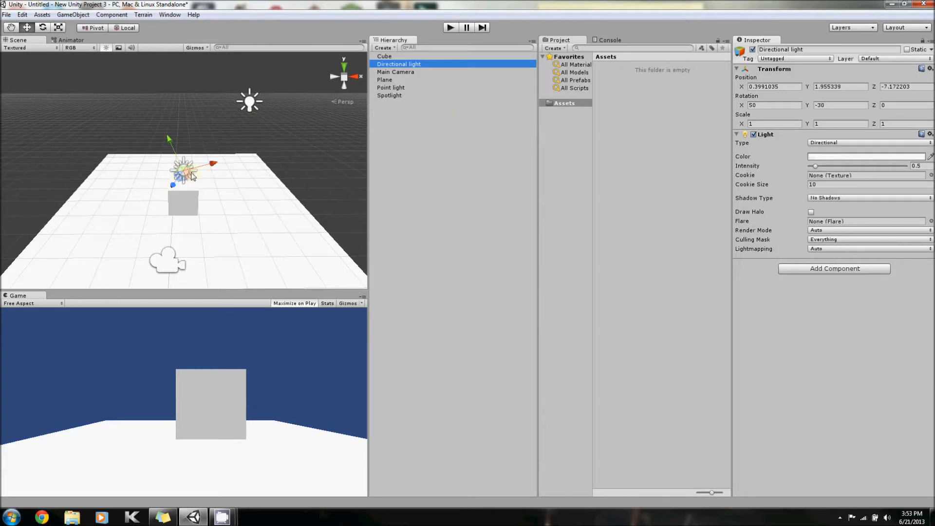
left_click_drag(185, 173, 205, 146)
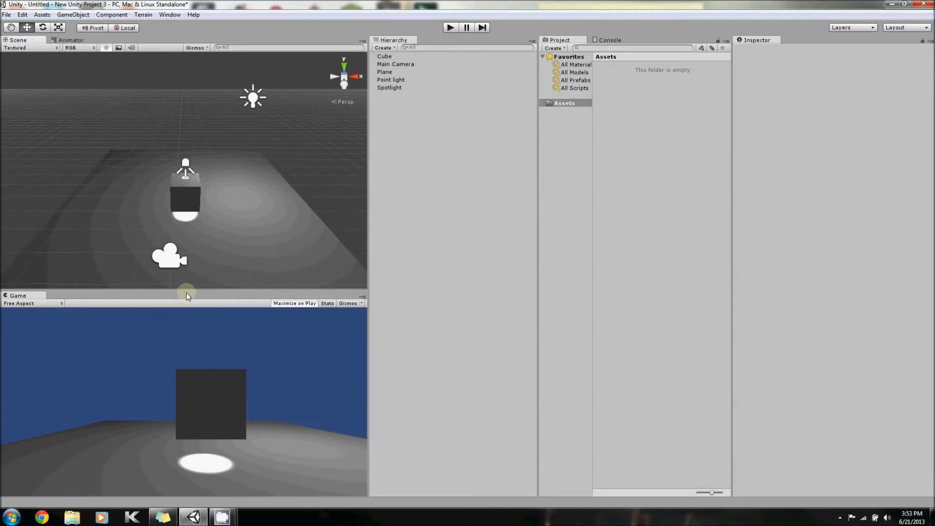
Create an Interactive Cloth and move it up above the cube
left_click(384, 48)
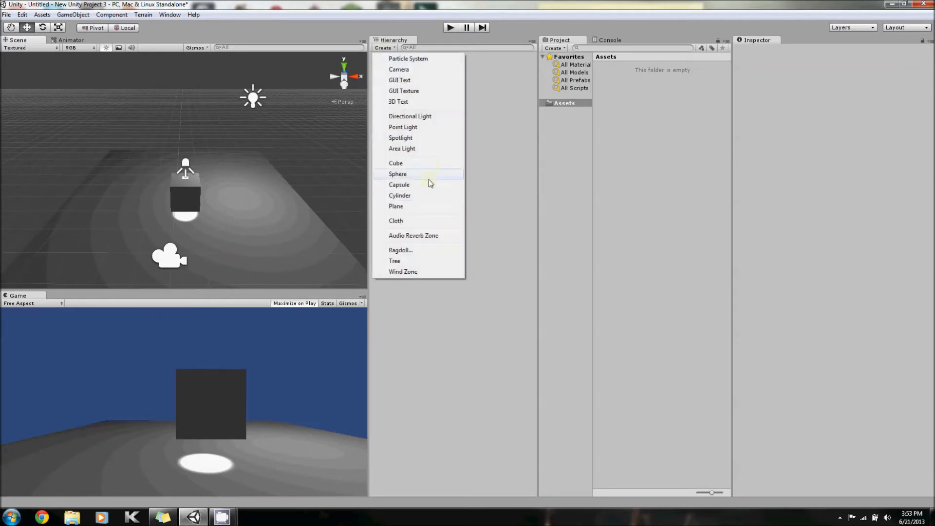
mouse_move(427, 115)
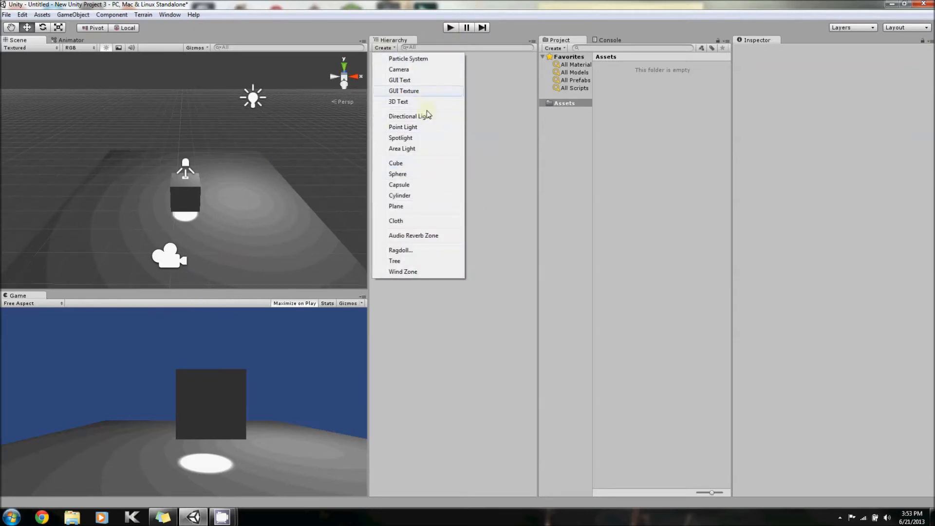
left_click(395, 221)
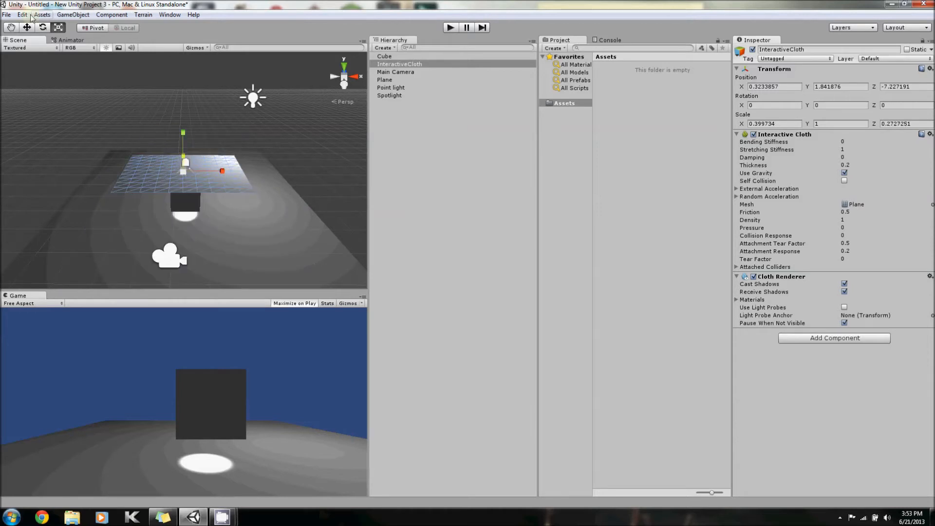
left_click_drag(182, 161, 182, 138)
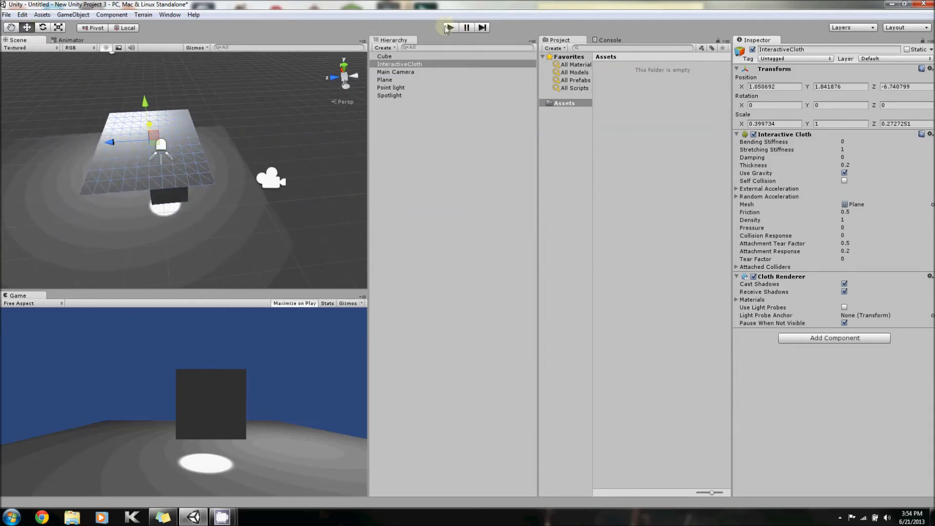
left_click(449, 27)
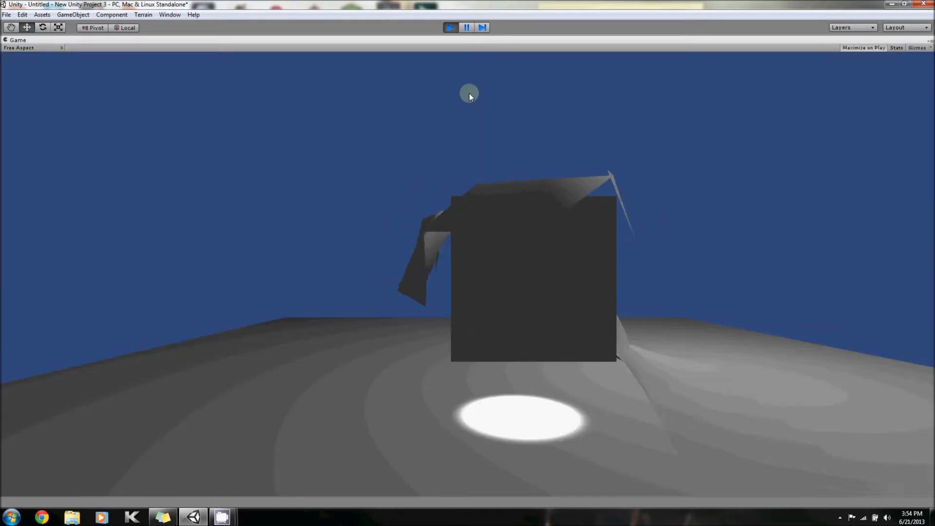
left_click(450, 27)
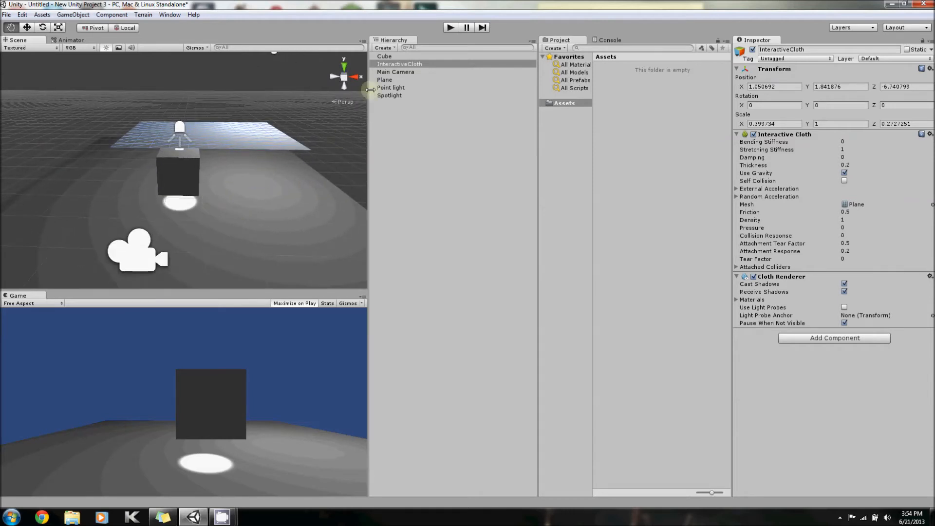
Create an Audio Reverb Zone object in the scene
left_click(384, 48)
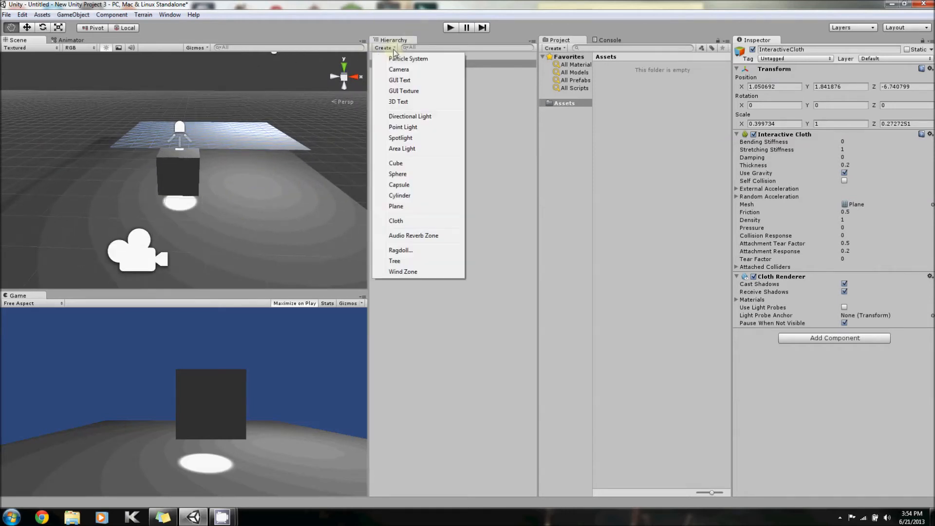
mouse_move(399, 69)
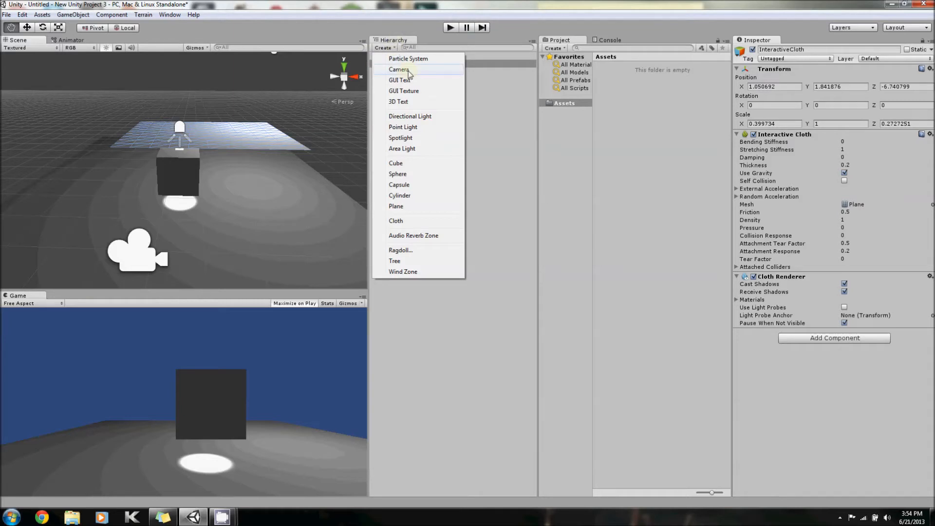
mouse_move(413, 235)
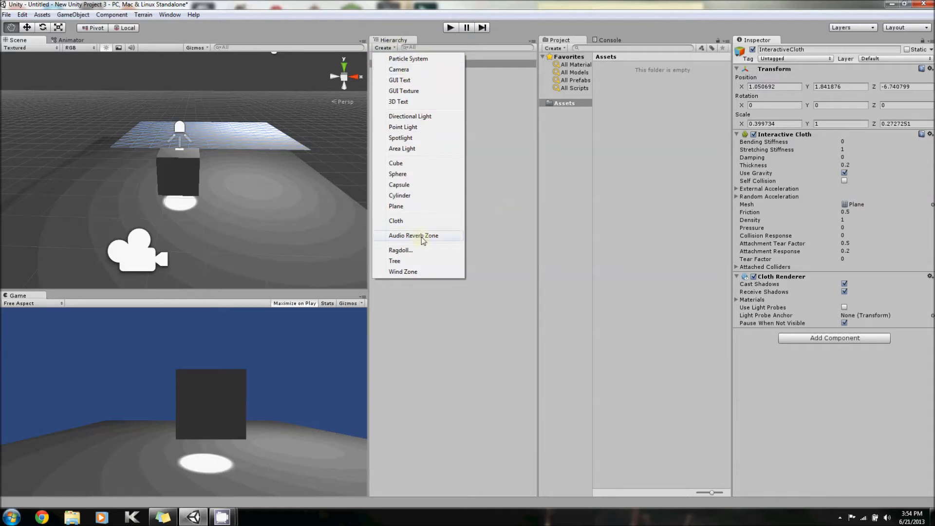
left_click(413, 235)
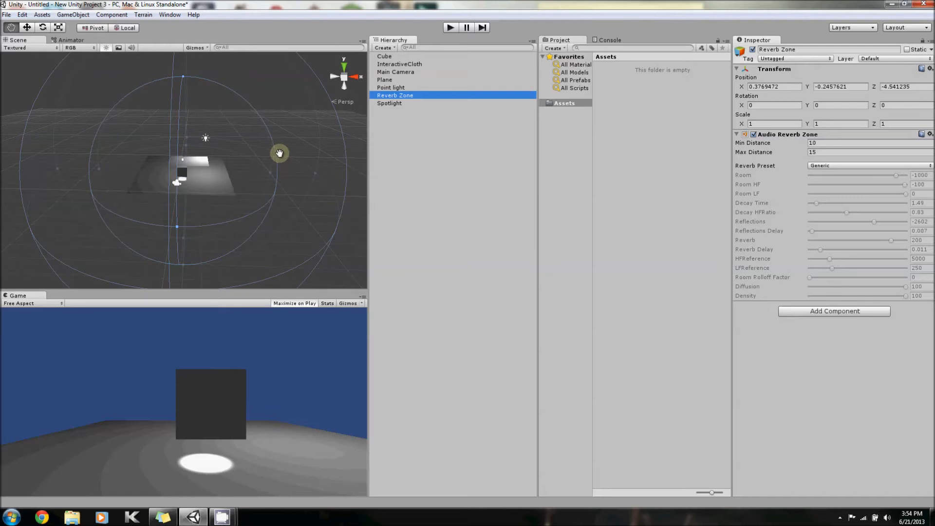
mouse_move(186, 163)
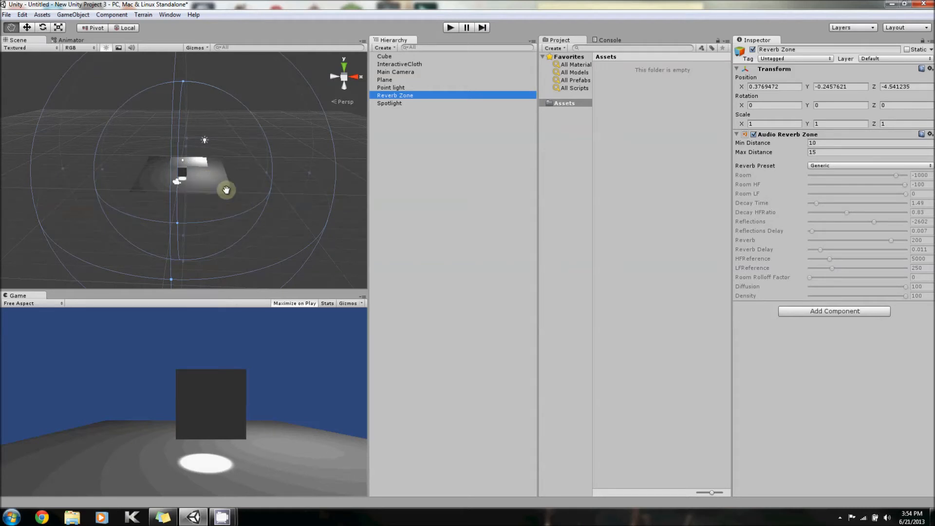
mouse_move(316, 232)
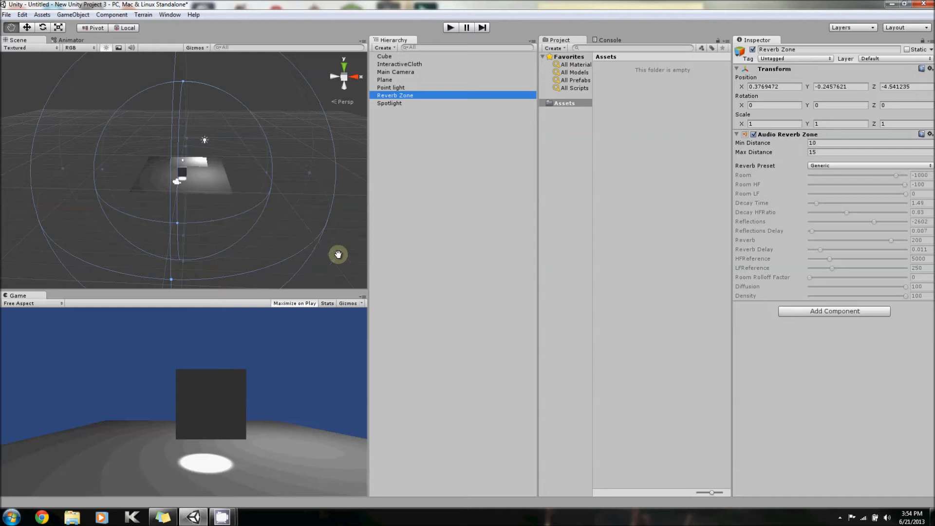
mouse_move(324, 227)
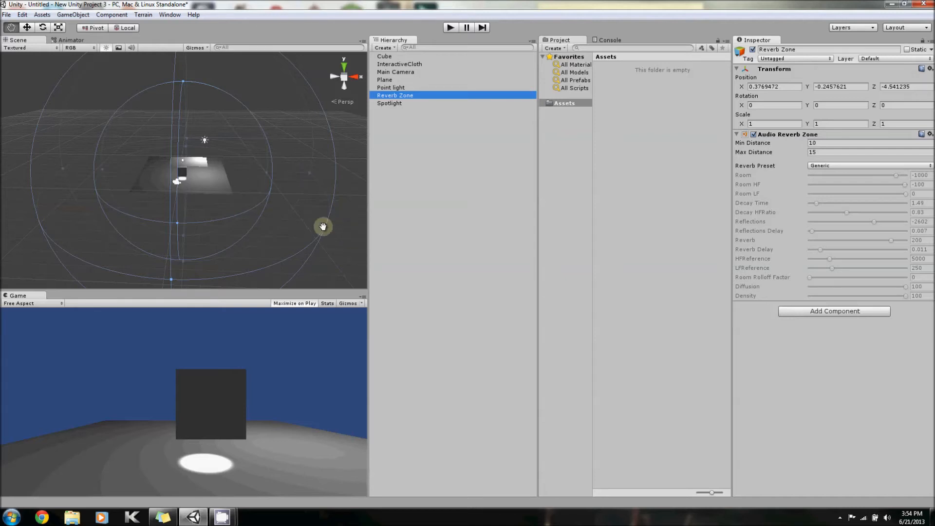
mouse_move(296, 228)
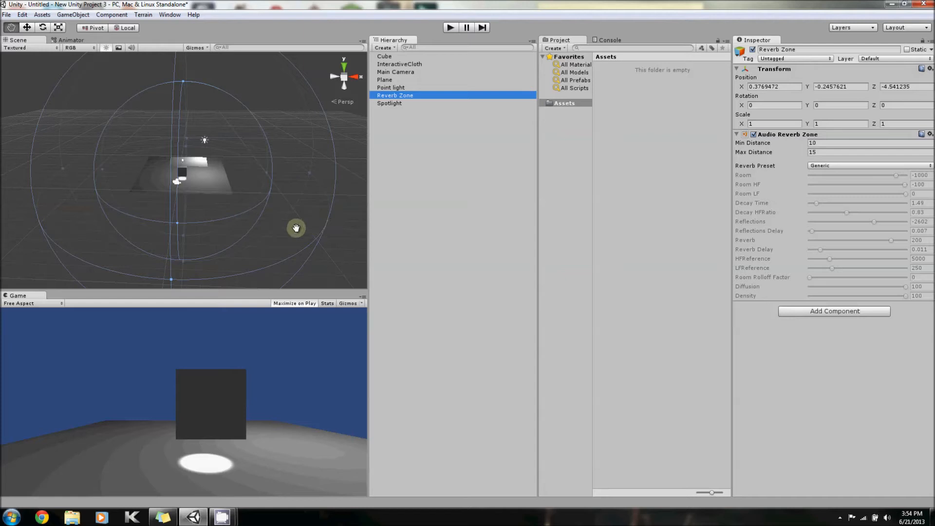
mouse_move(226, 258)
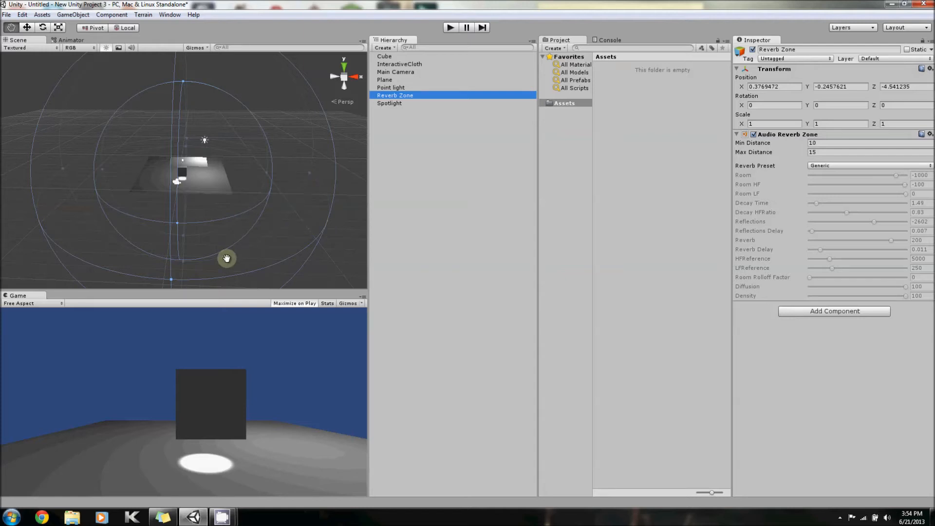
mouse_move(250, 192)
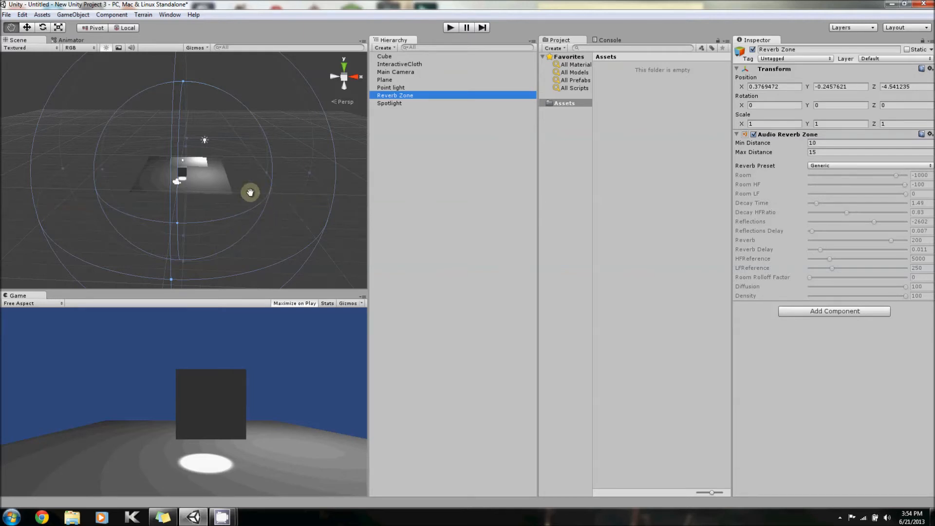
mouse_move(216, 159)
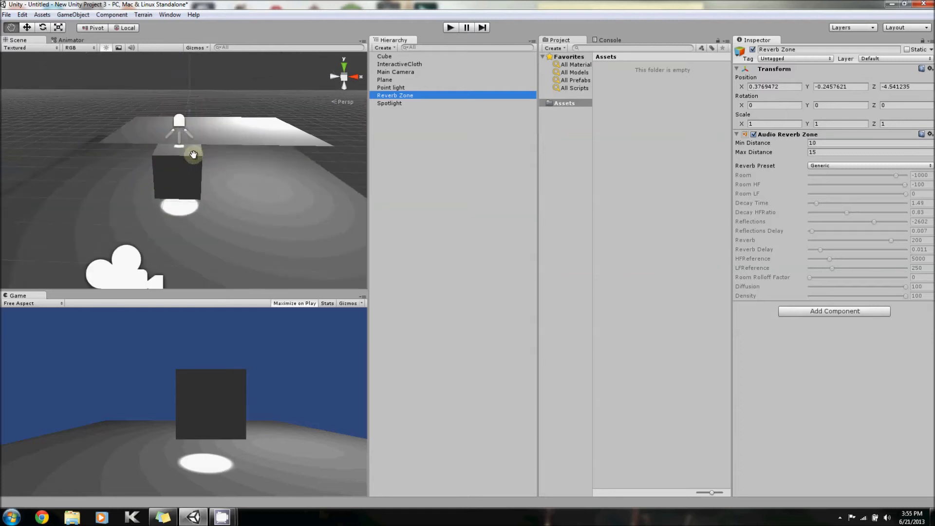
Launch the Create Ragdoll wizard from the Create list
left_click(384, 47)
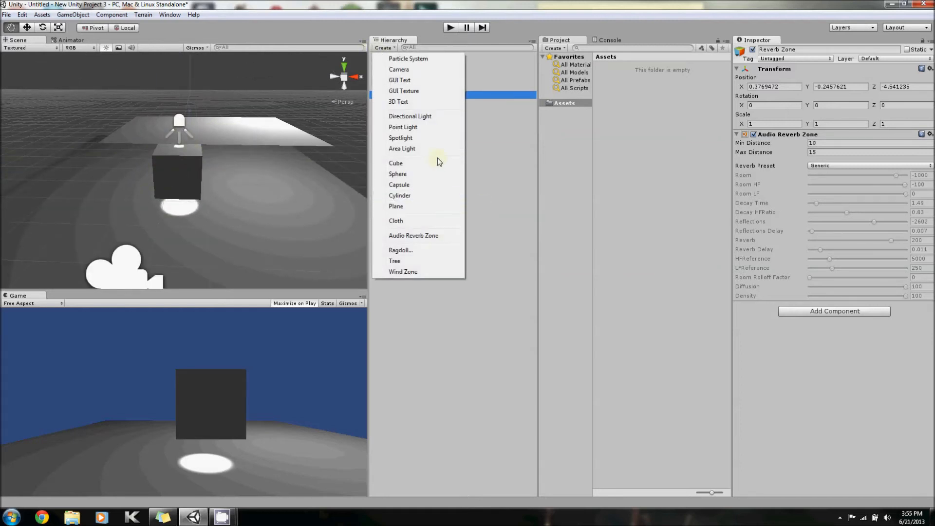
left_click(400, 250)
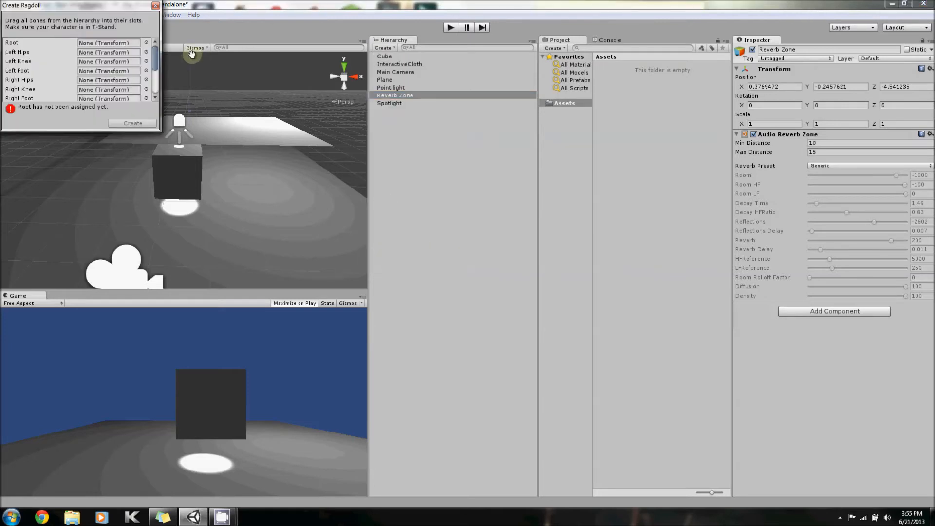
mouse_move(123, 64)
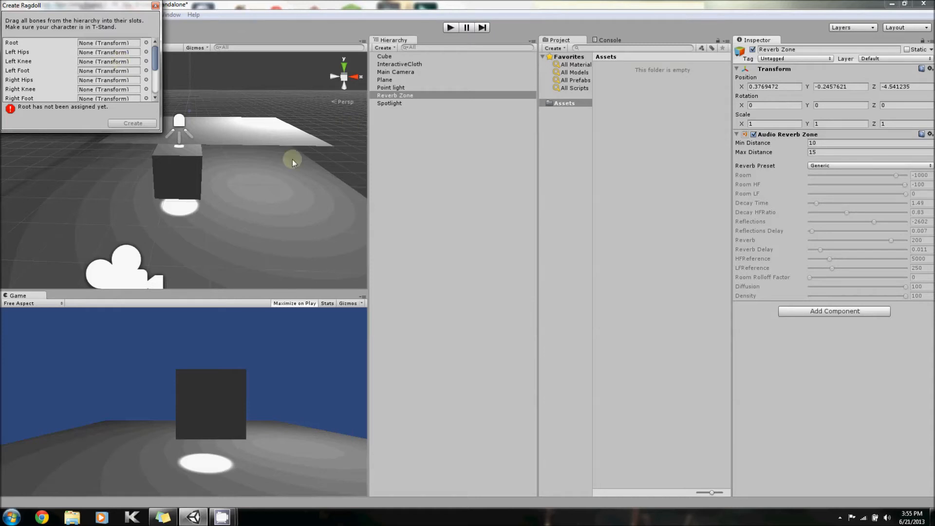
mouse_move(250, 126)
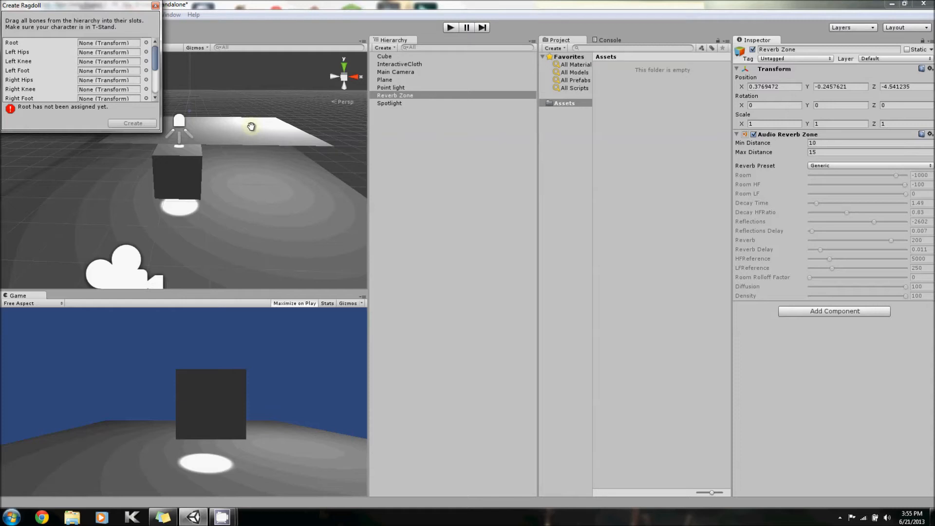
mouse_move(260, 210)
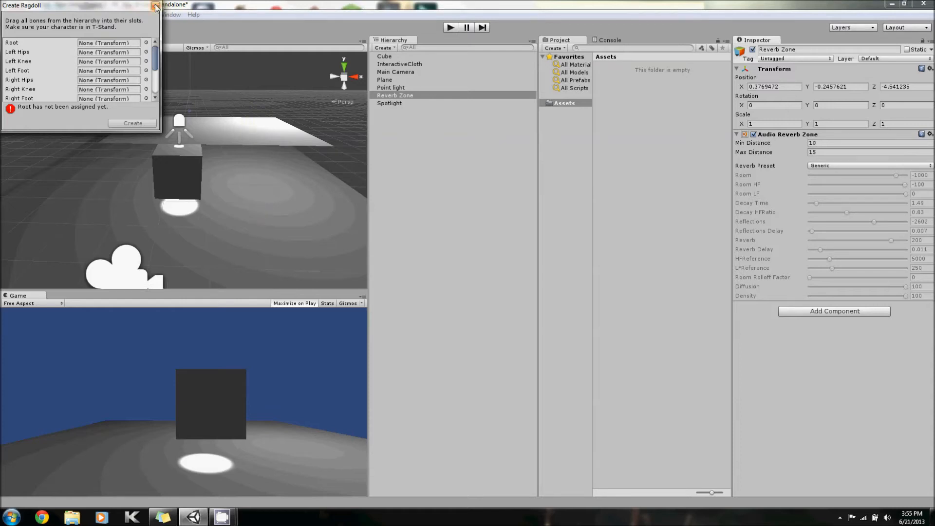
Close the ragdoll wizard, create a Tree and move it to the left of the cube
left_click(383, 48)
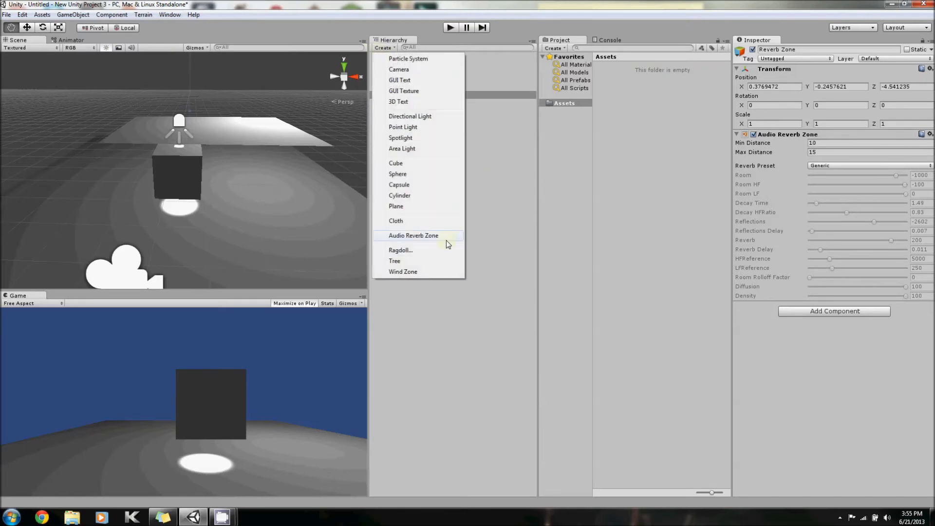
mouse_move(414, 265)
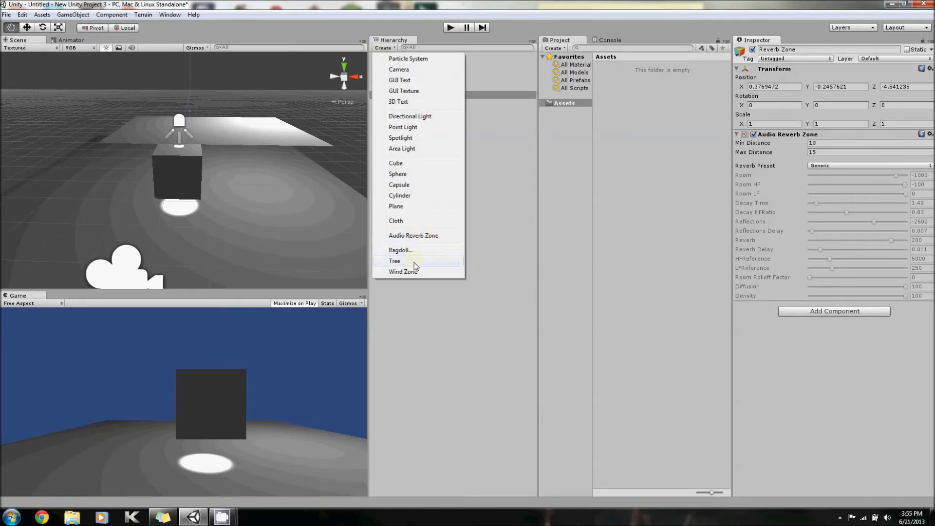
left_click(395, 262)
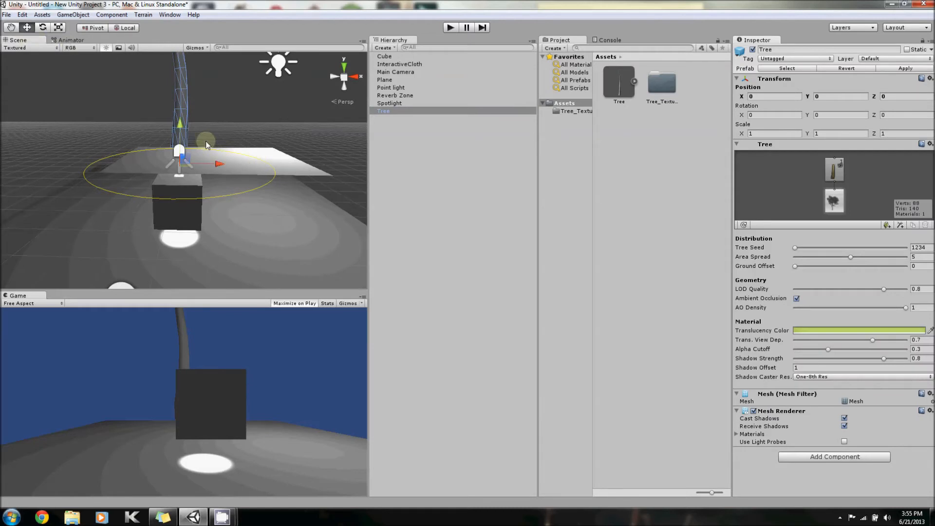
left_click_drag(179, 147, 179, 179)
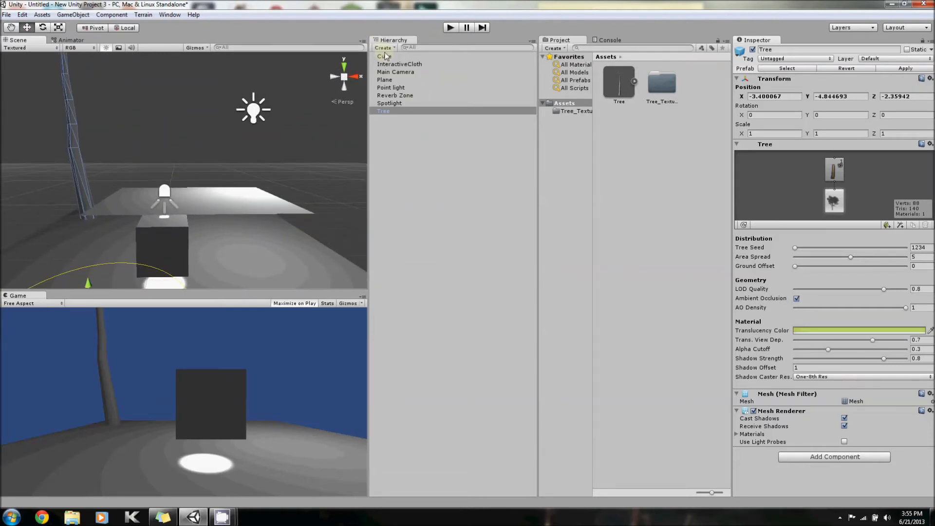
Create a Wind Zone above the cube, set its Mode to Spherical, and end the play preview
left_click(384, 48)
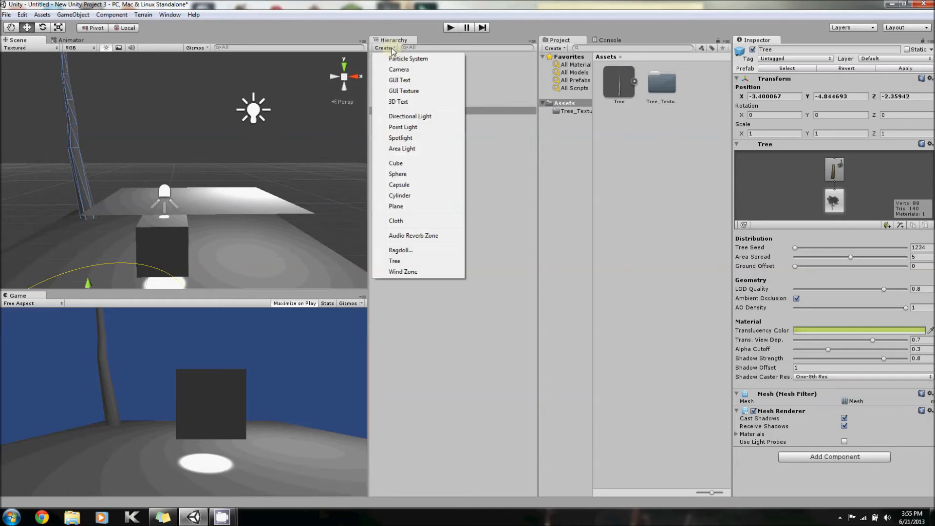
left_click(403, 271)
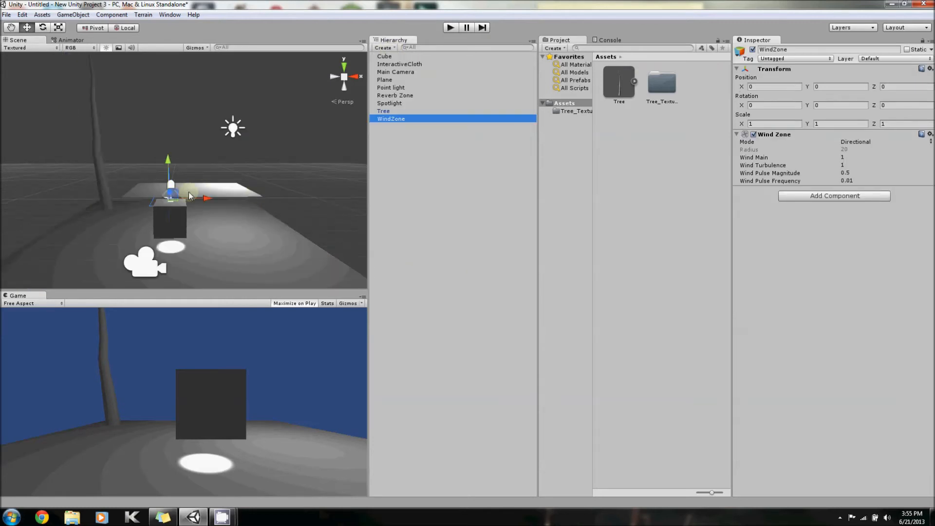
left_click_drag(191, 194, 169, 189)
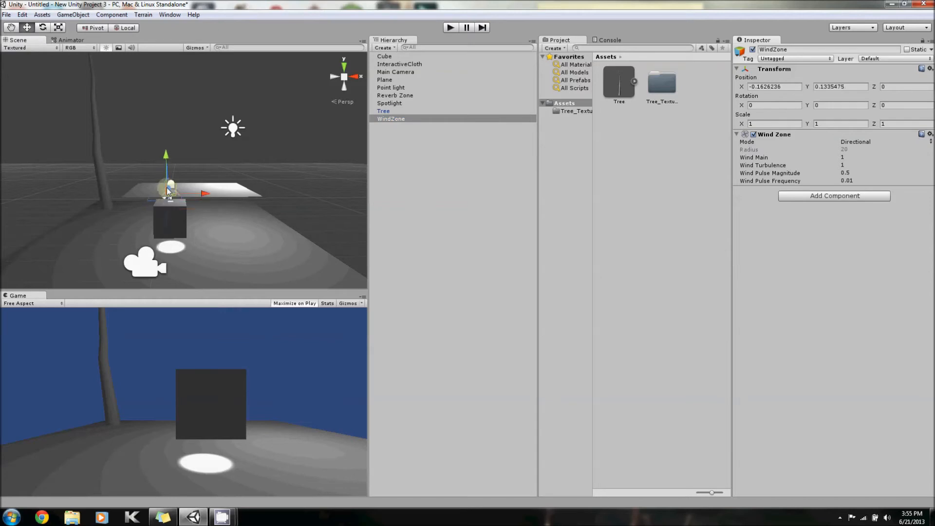
left_click(855, 142)
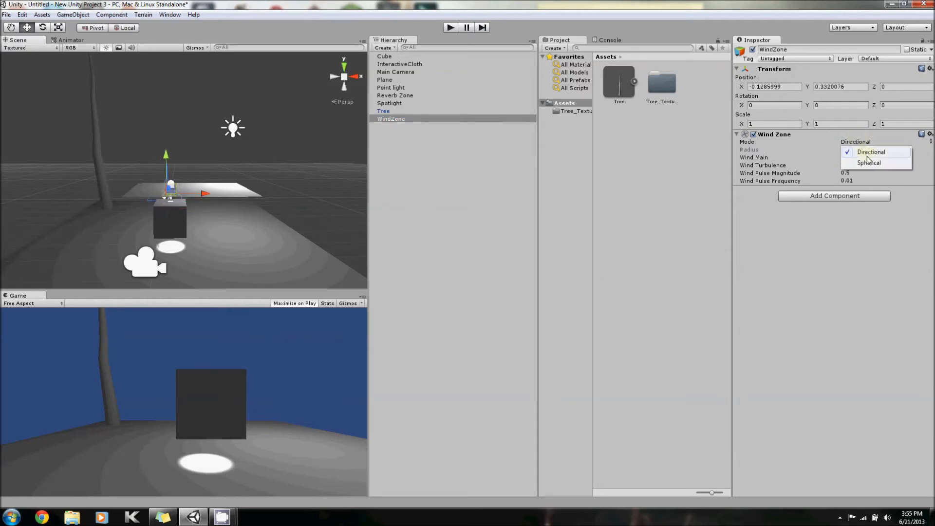
left_click(870, 163)
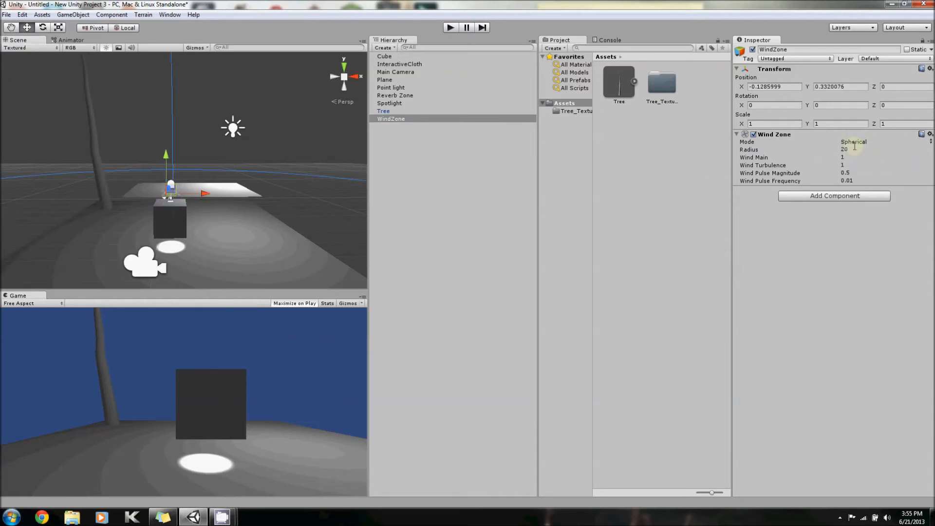
mouse_move(838, 66)
type("20")
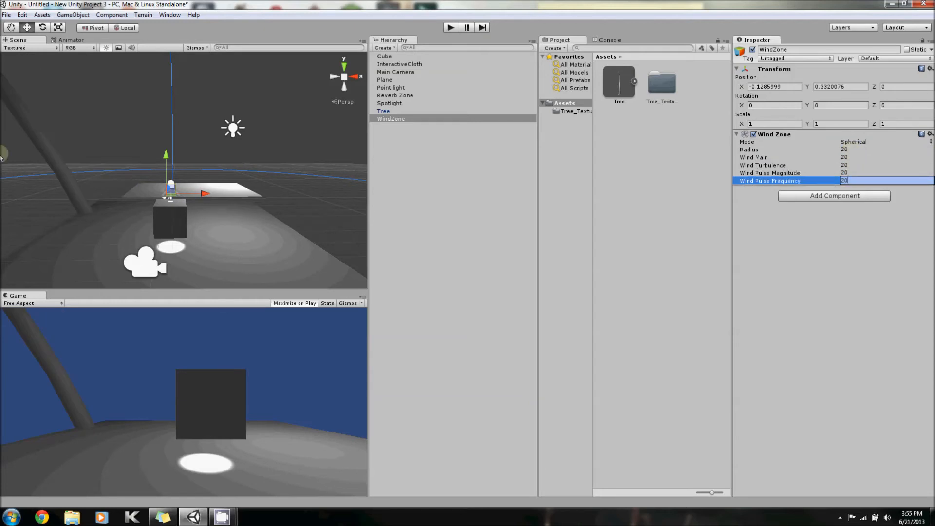
mouse_move(325, 99)
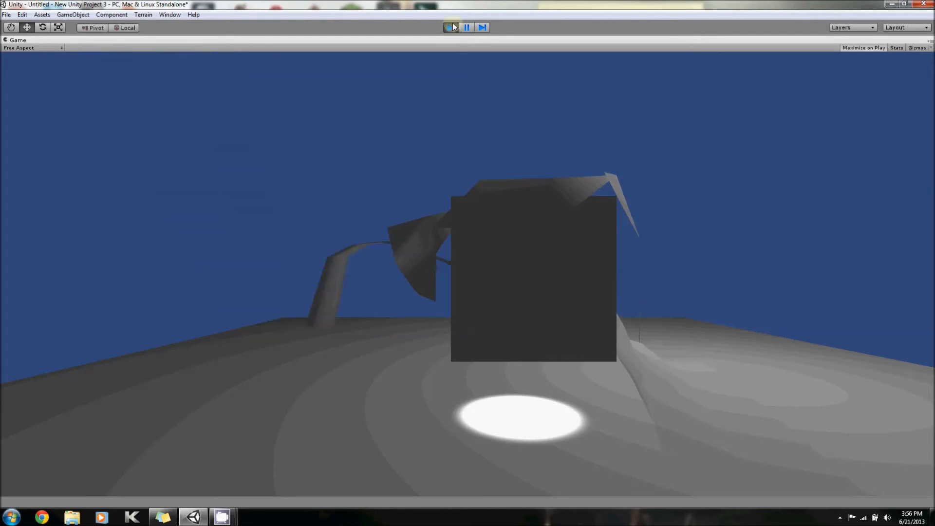
left_click(450, 28)
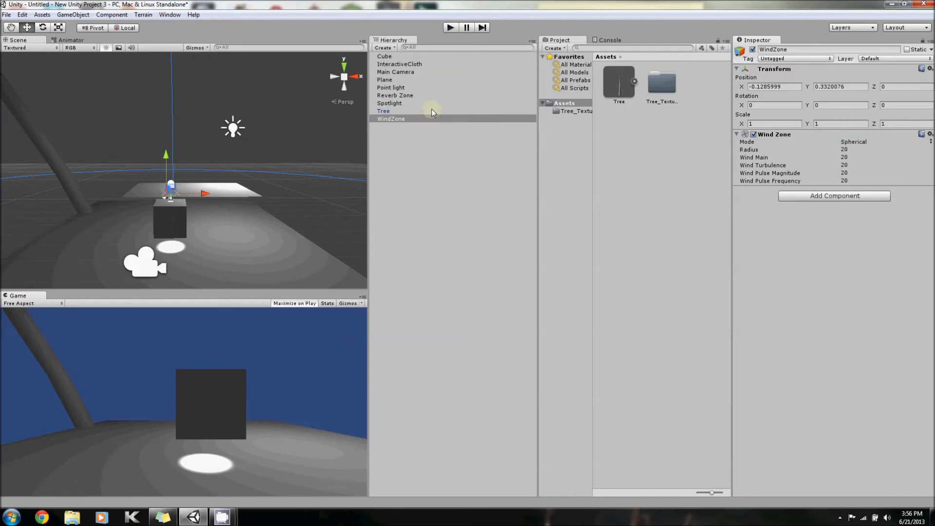
left_click(384, 48)
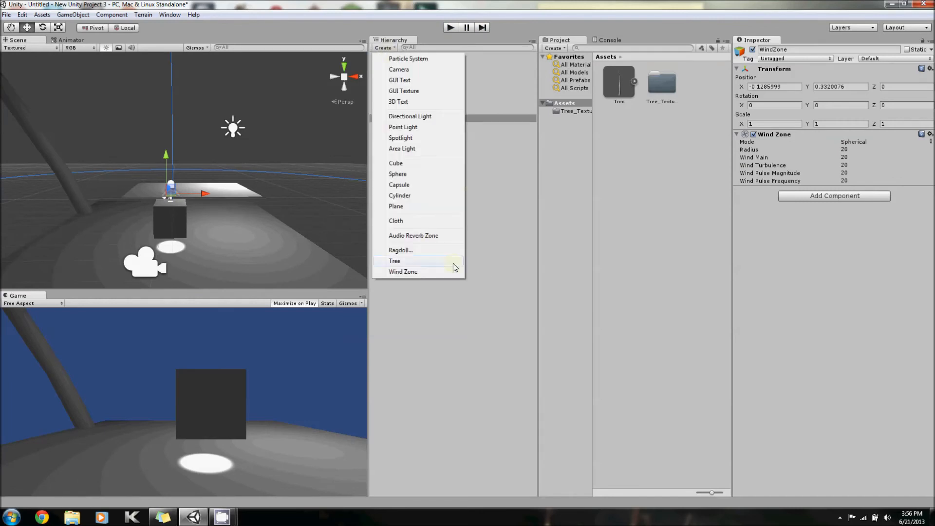
mouse_move(410, 148)
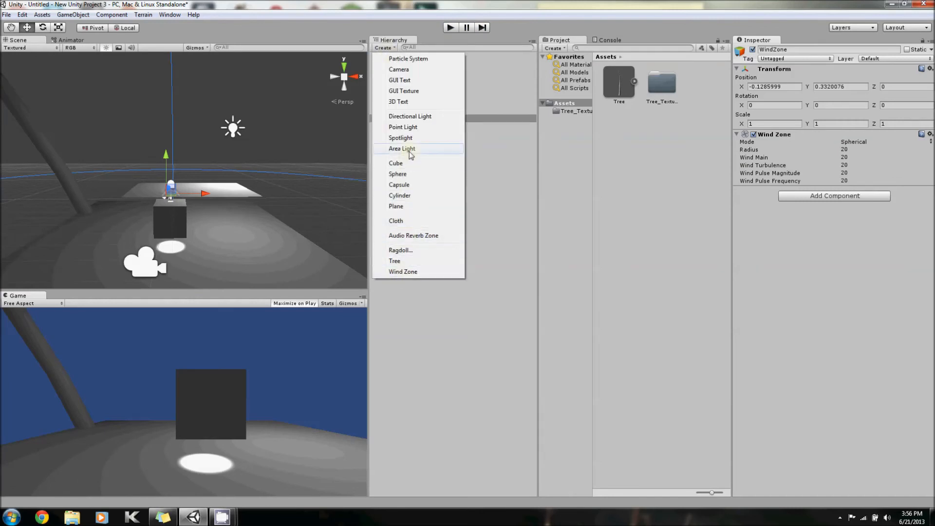
mouse_move(418, 101)
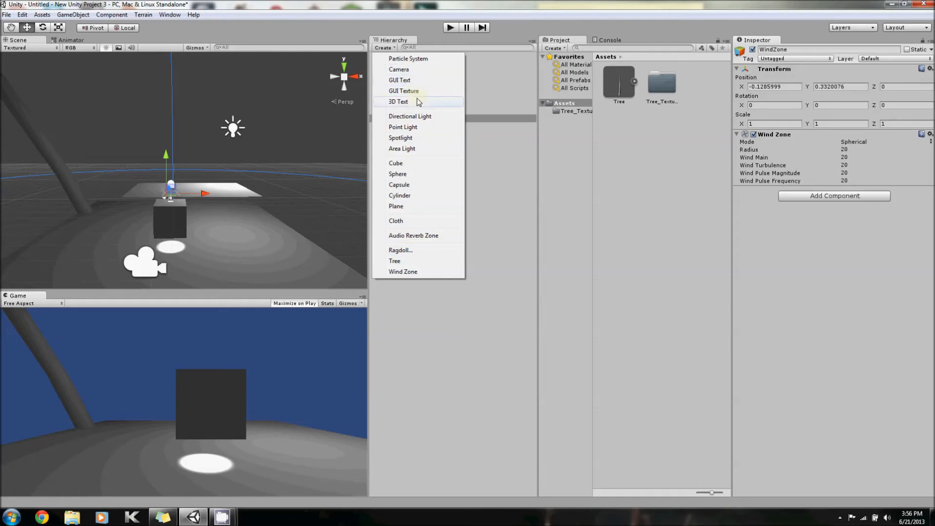
mouse_move(415, 90)
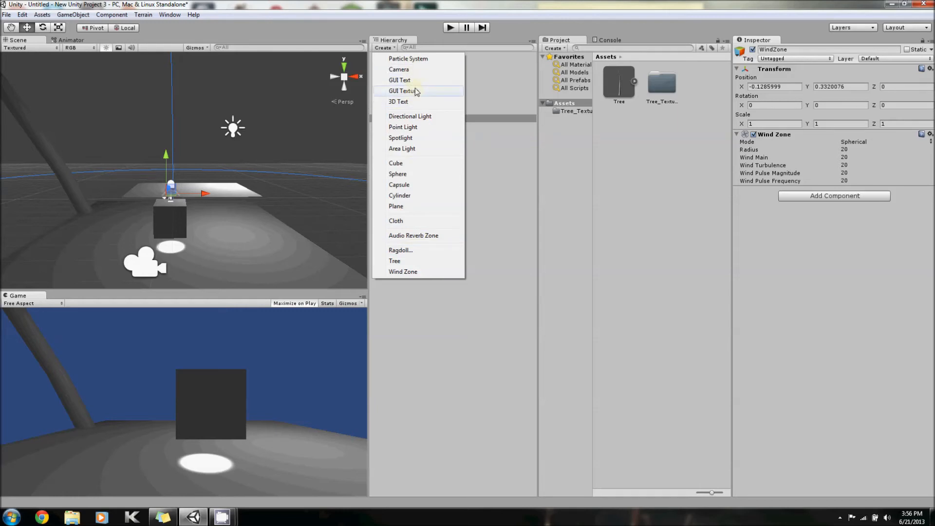
mouse_move(411, 138)
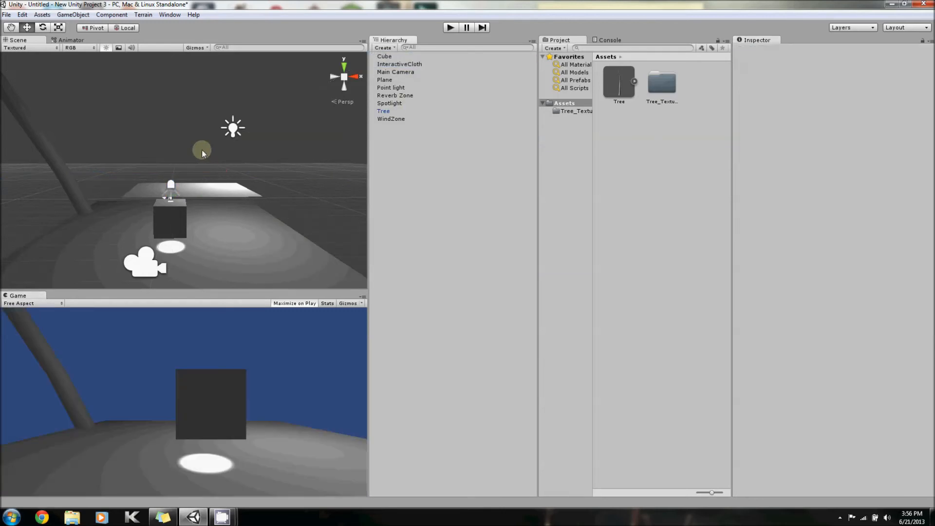
Create a Particle System, select the Point light, and play then stop the scene preview
left_click(384, 48)
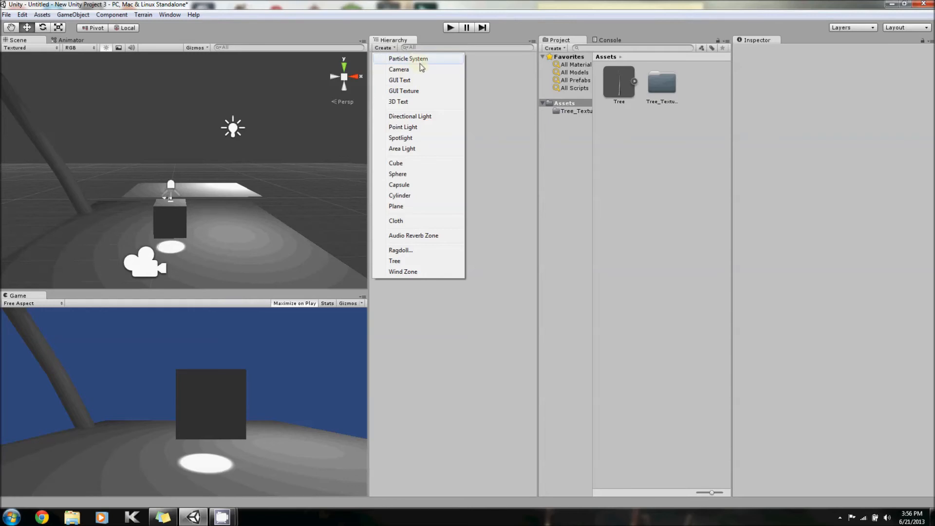
left_click(407, 58)
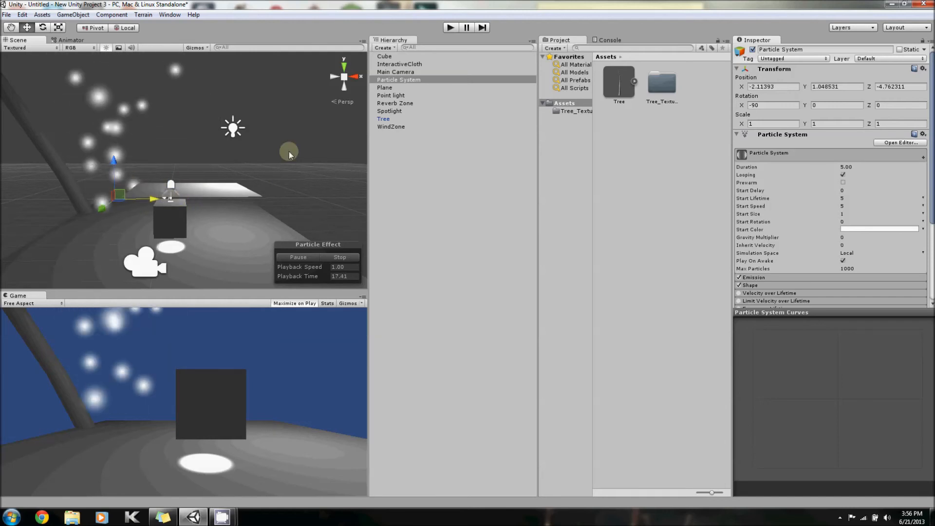
left_click(391, 95)
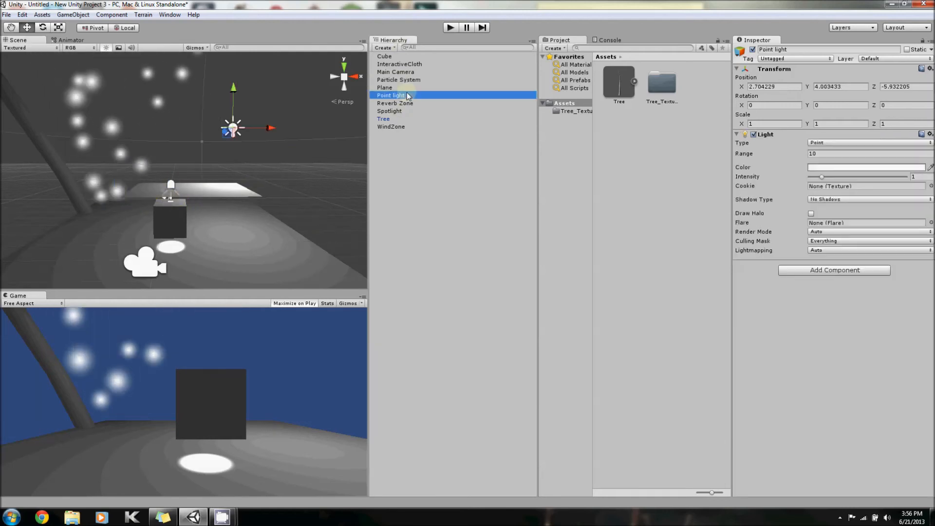
mouse_move(145, 75)
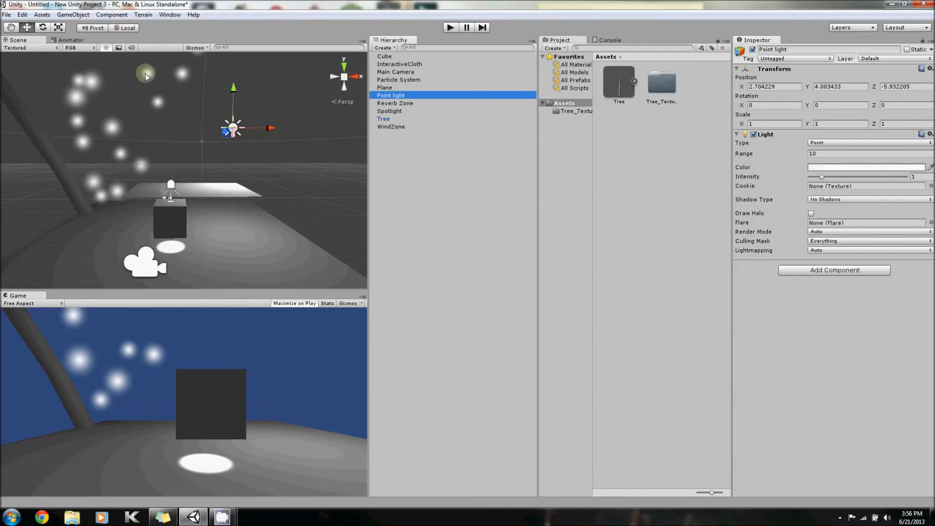
mouse_move(234, 165)
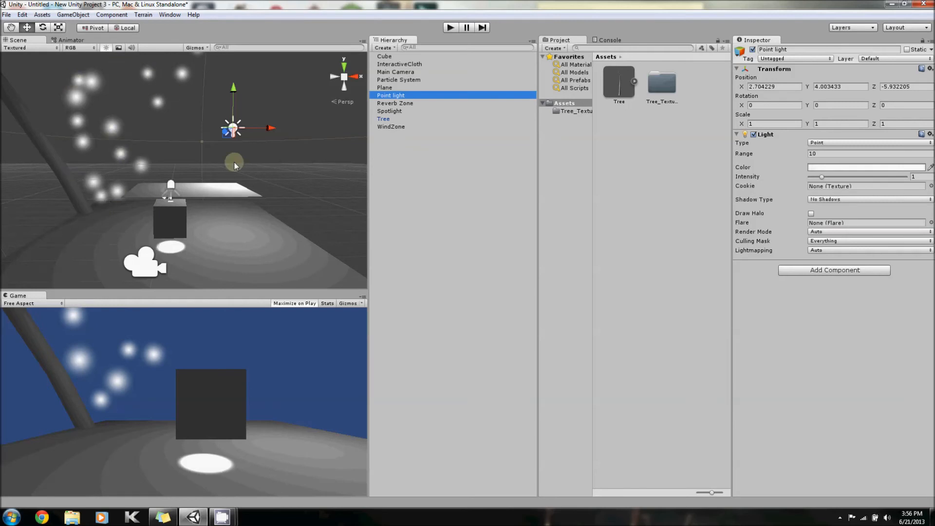
mouse_move(377, 98)
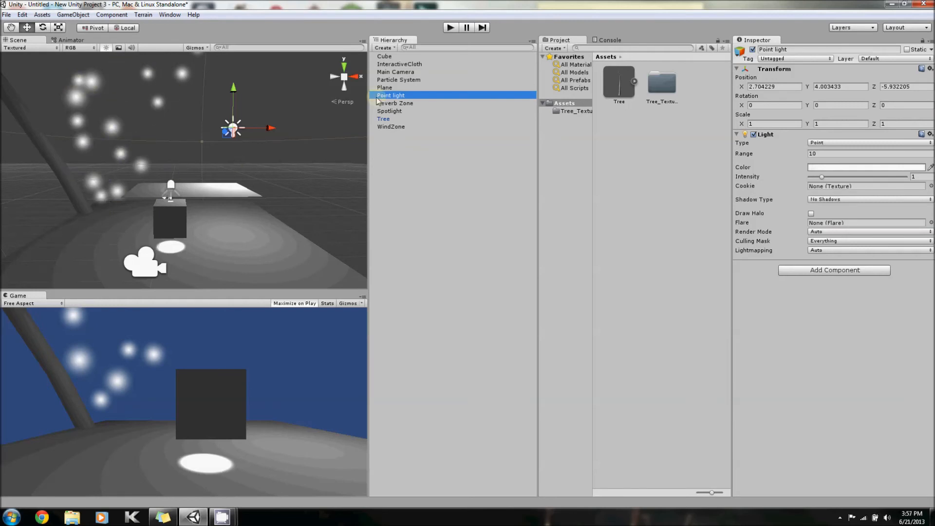
left_click(450, 27)
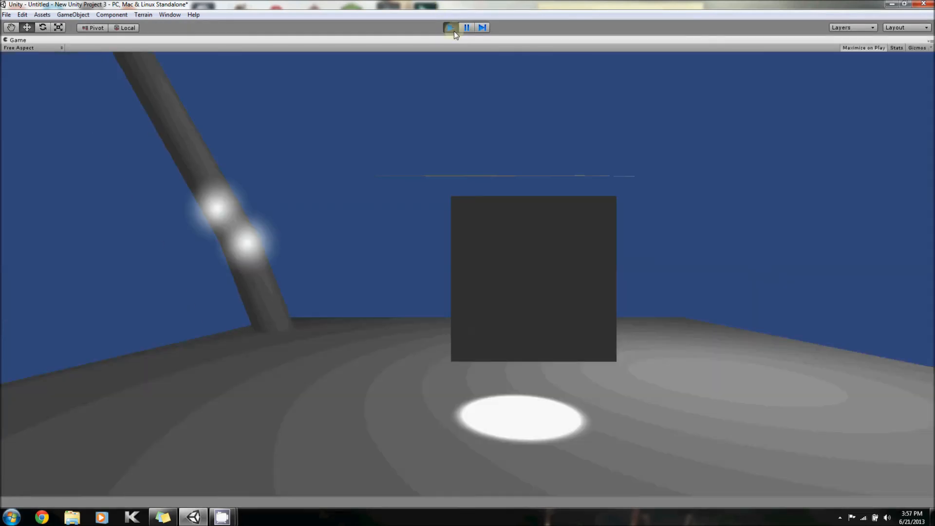
left_click(450, 28)
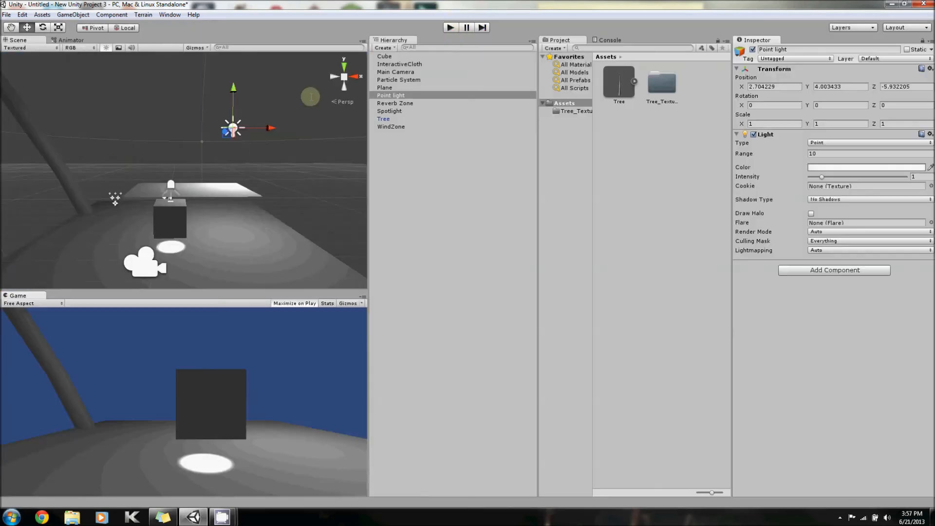
left_click(384, 48)
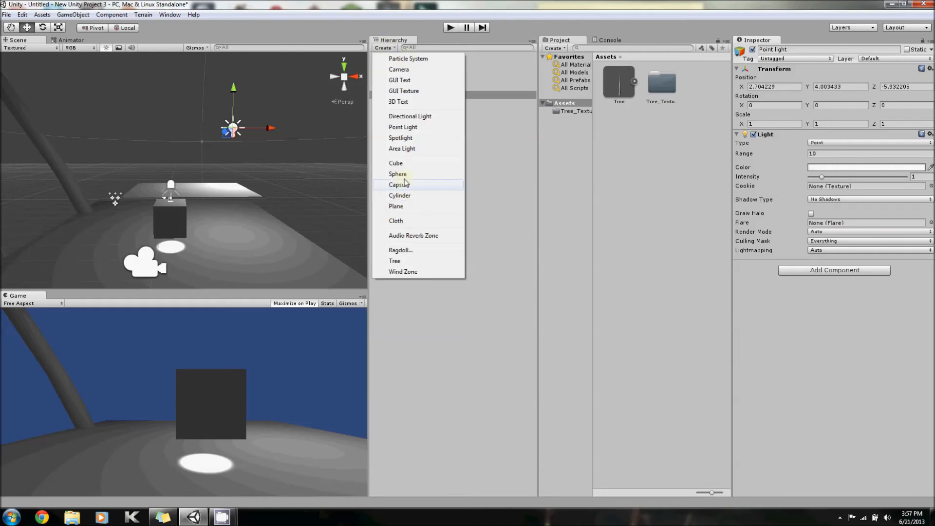
Add a GUI Text and a GUI Texture object to the scene from the Create menu
left_click(399, 80)
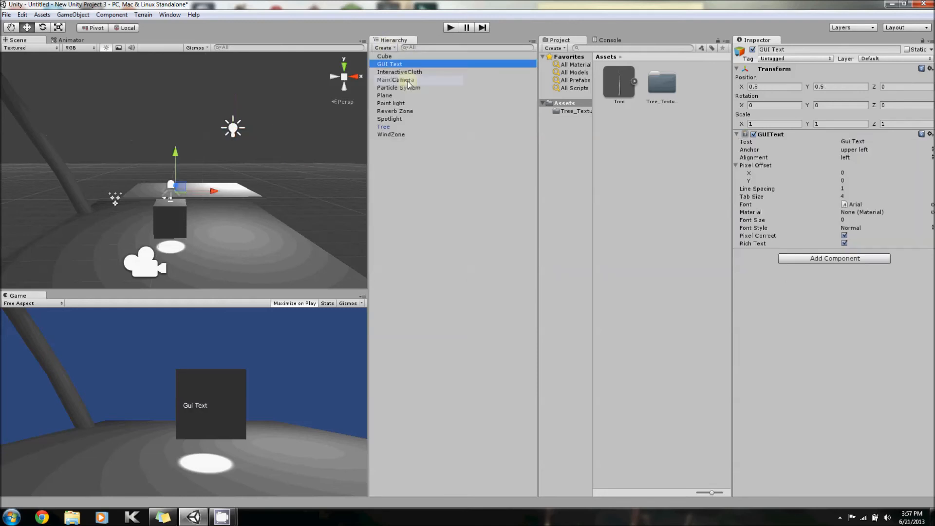
left_click(384, 48)
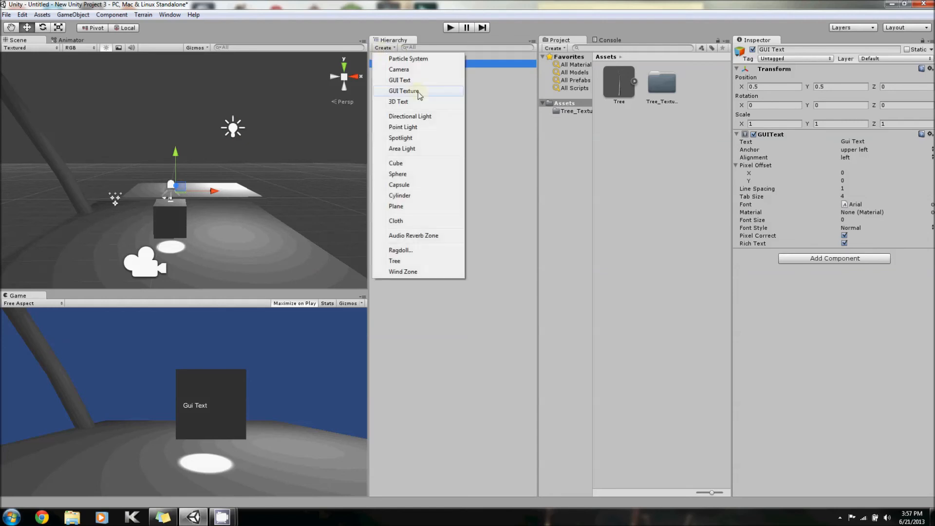
left_click(403, 91)
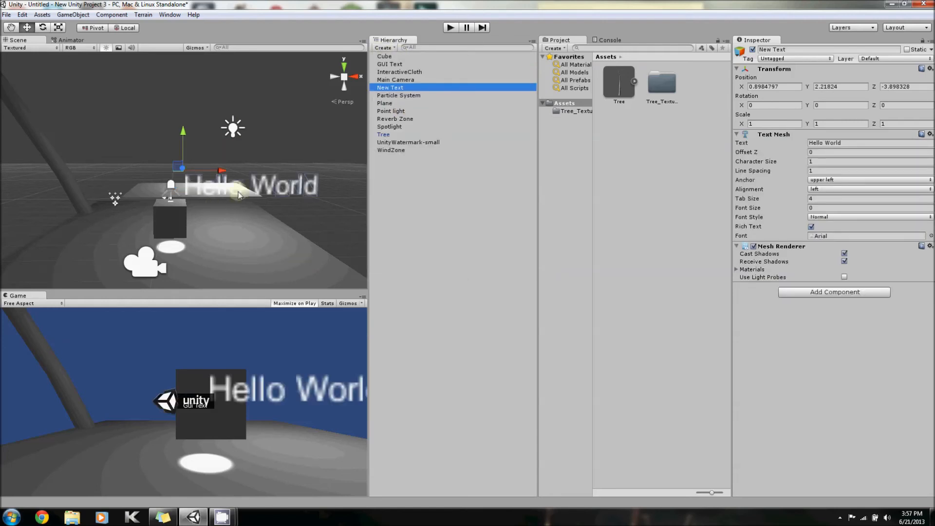
mouse_move(402, 97)
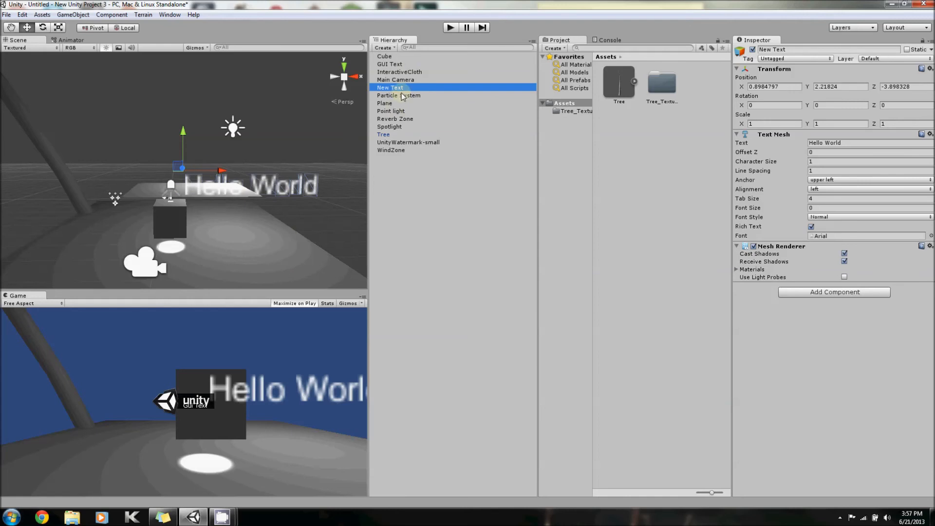
mouse_move(360, 133)
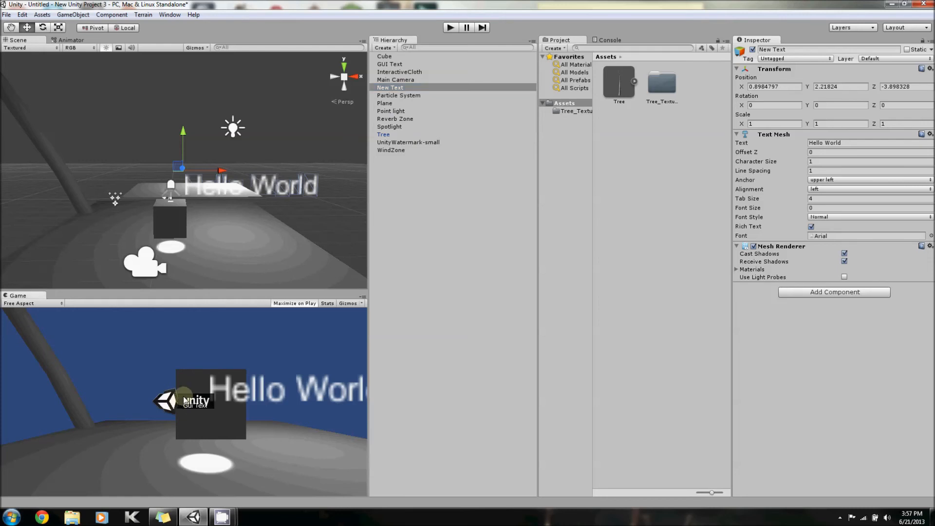
mouse_move(339, 222)
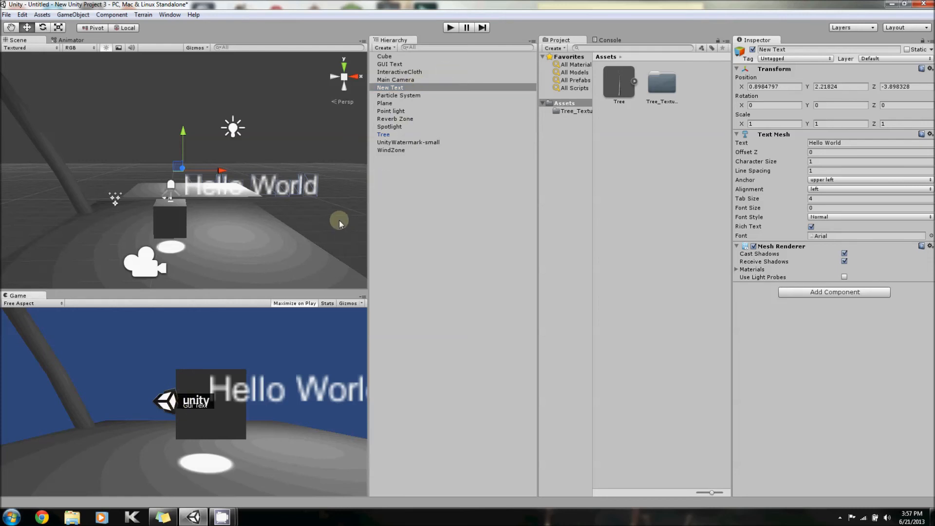
mouse_move(410, 108)
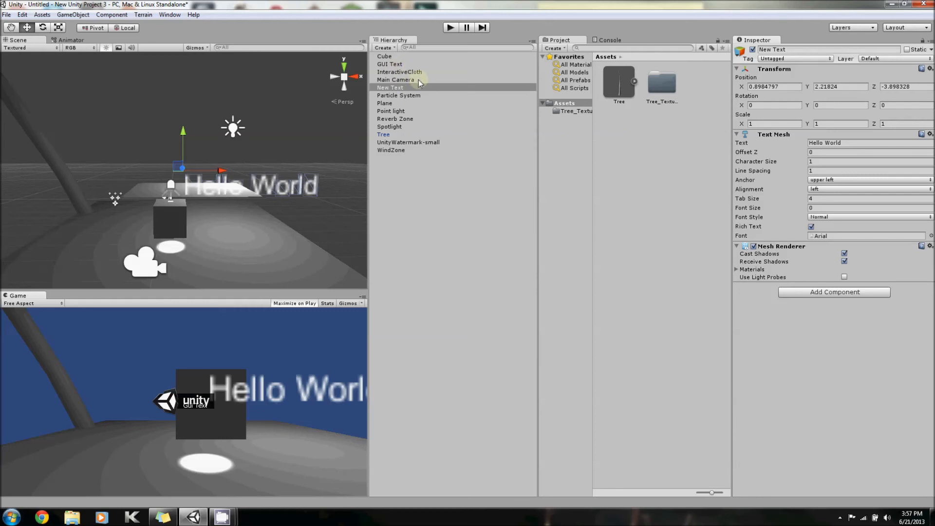
Tint UnityWatermark-small a dark colour so it fades behind the GUI Text, nudged slightly lower
left_click(408, 142)
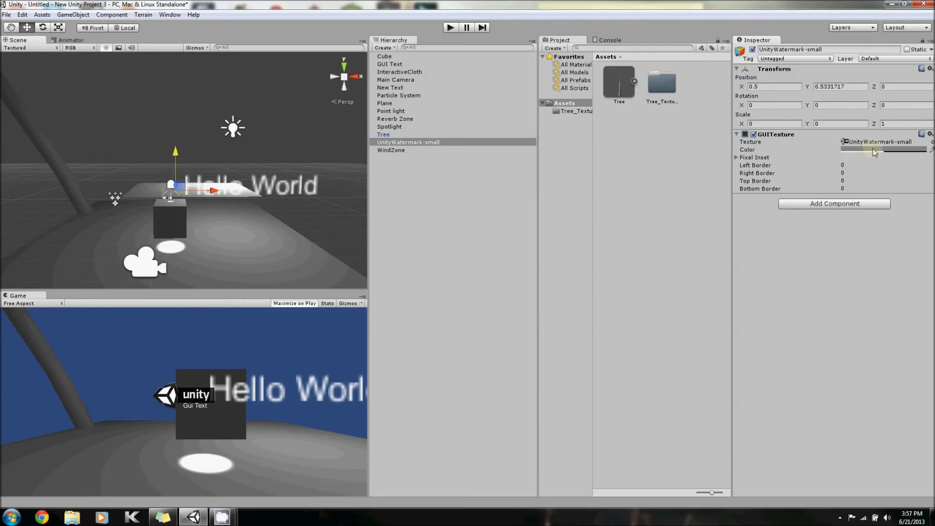
left_click(884, 150)
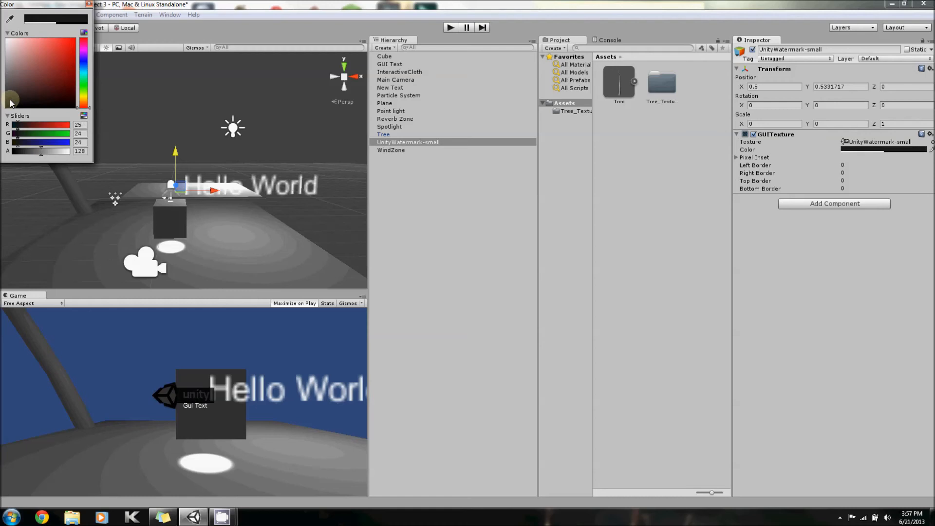
left_click(11, 99)
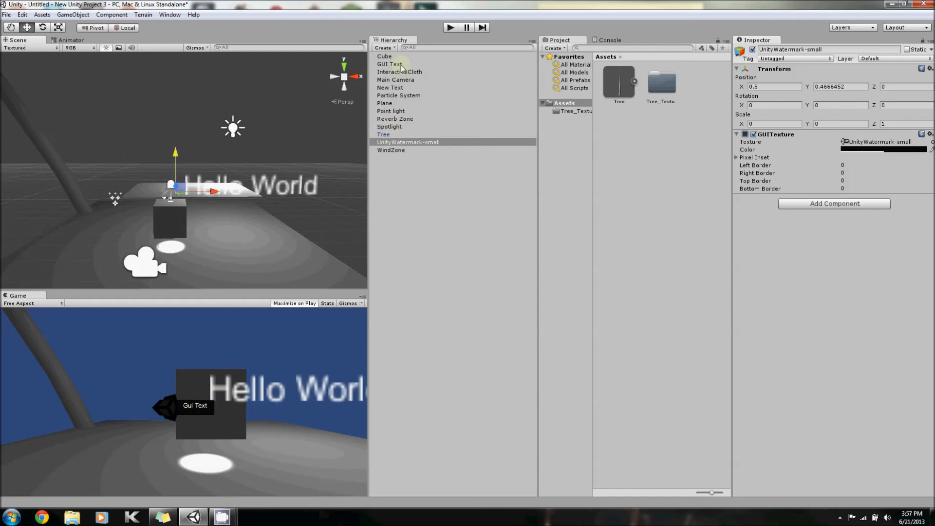
left_click(388, 64)
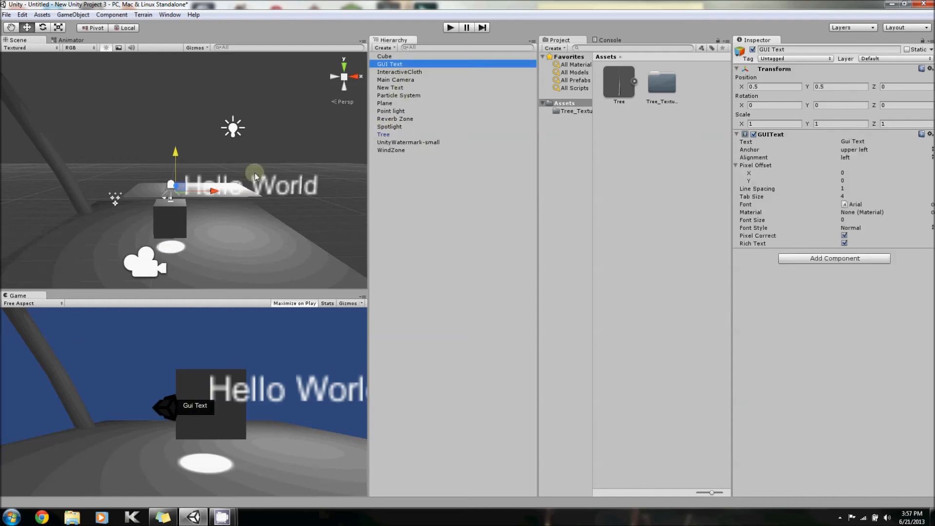
mouse_move(148, 269)
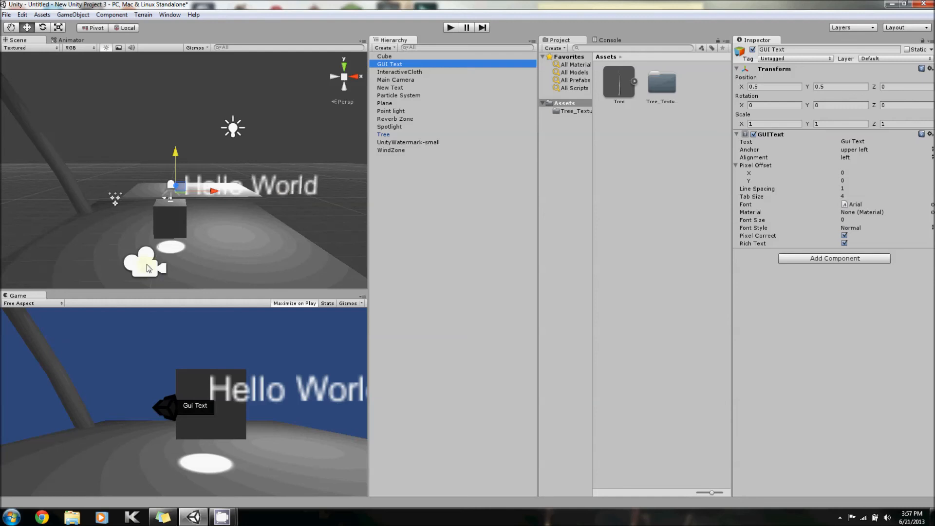
Drag the Main Camera's Y handle down slightly so the scene sits higher in view
left_click(395, 79)
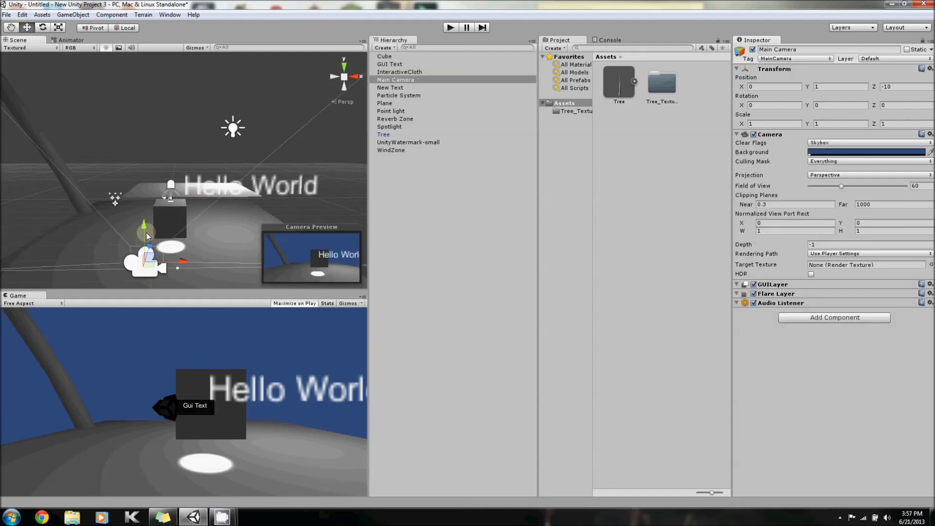
left_click_drag(146, 230, 146, 244)
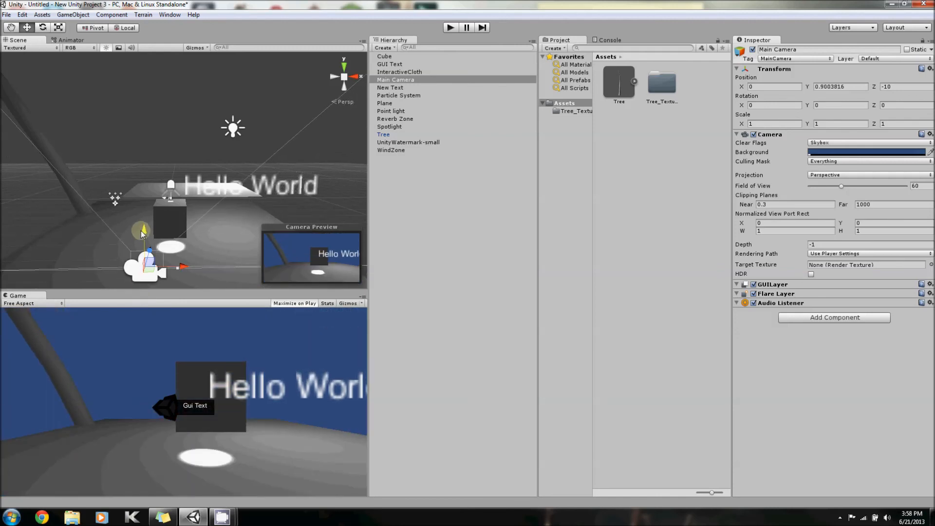
mouse_move(292, 177)
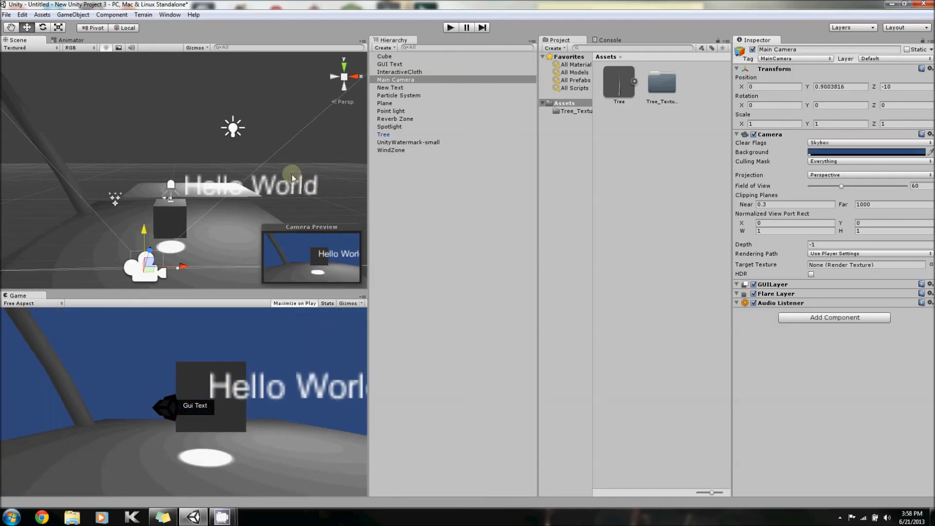
mouse_move(167, 197)
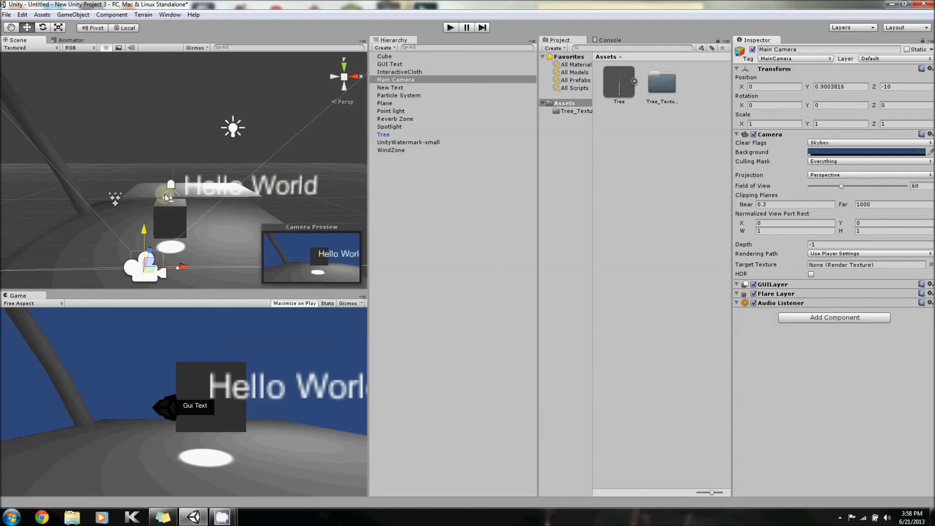
mouse_move(190, 400)
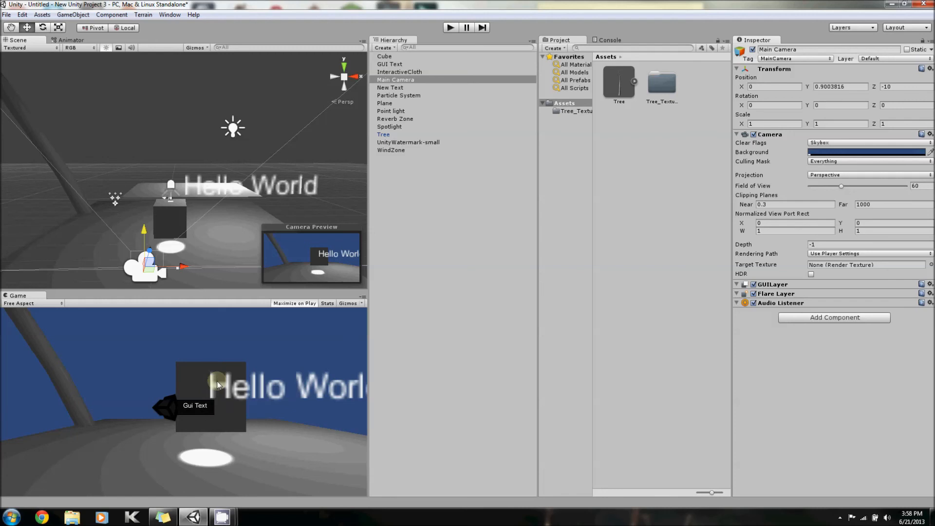
mouse_move(415, 96)
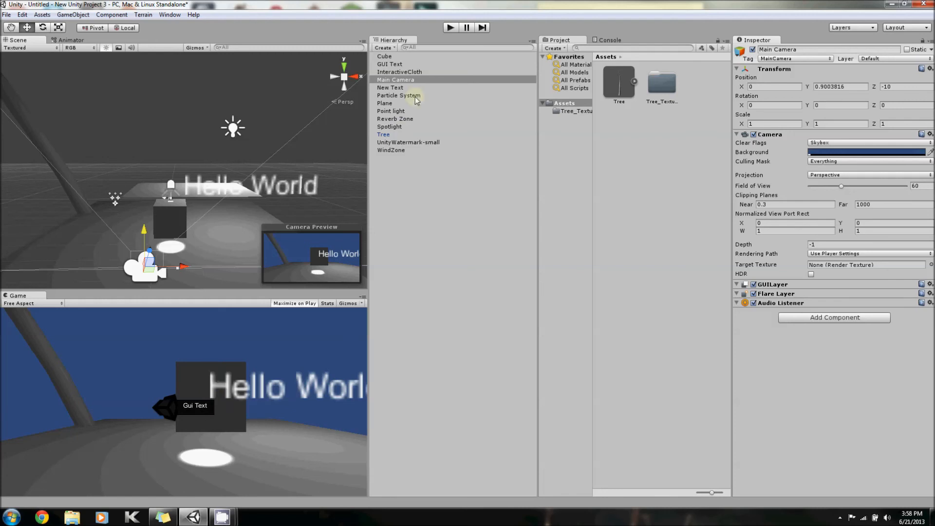
left_click(383, 47)
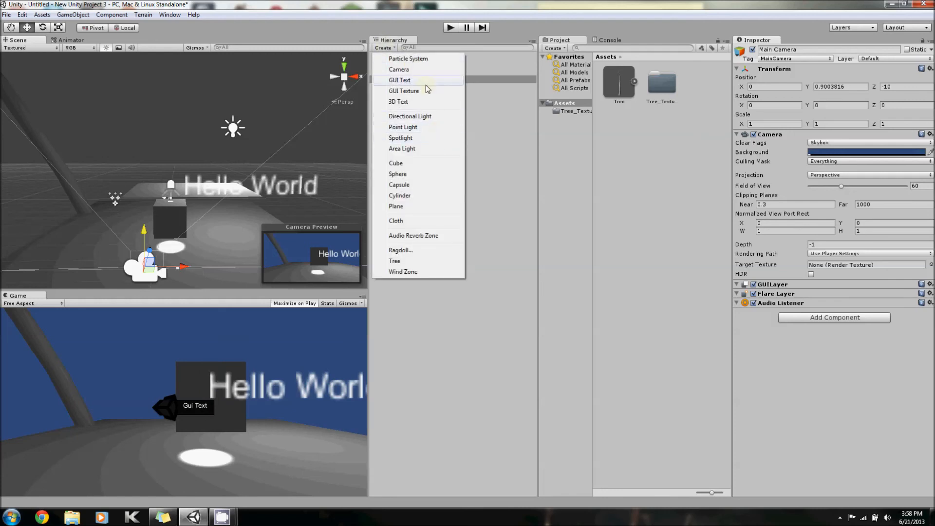
mouse_move(381, 195)
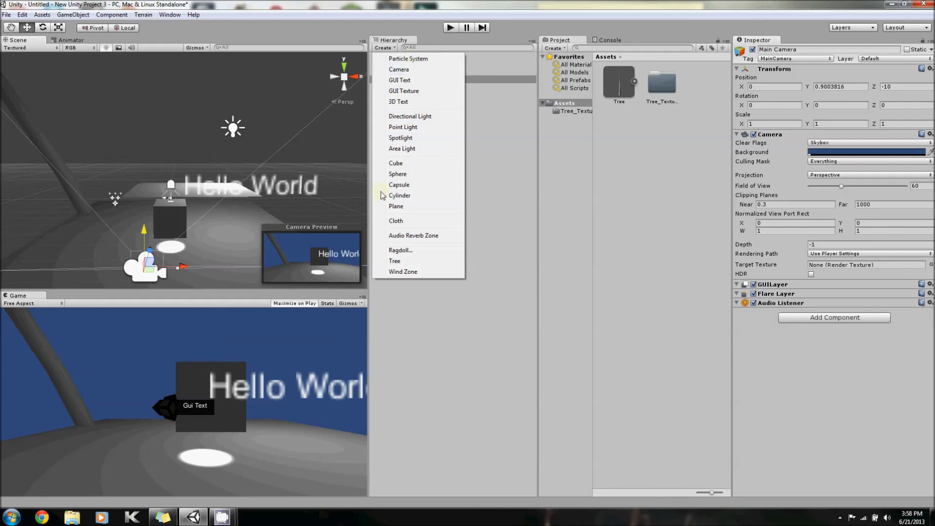
mouse_move(399, 196)
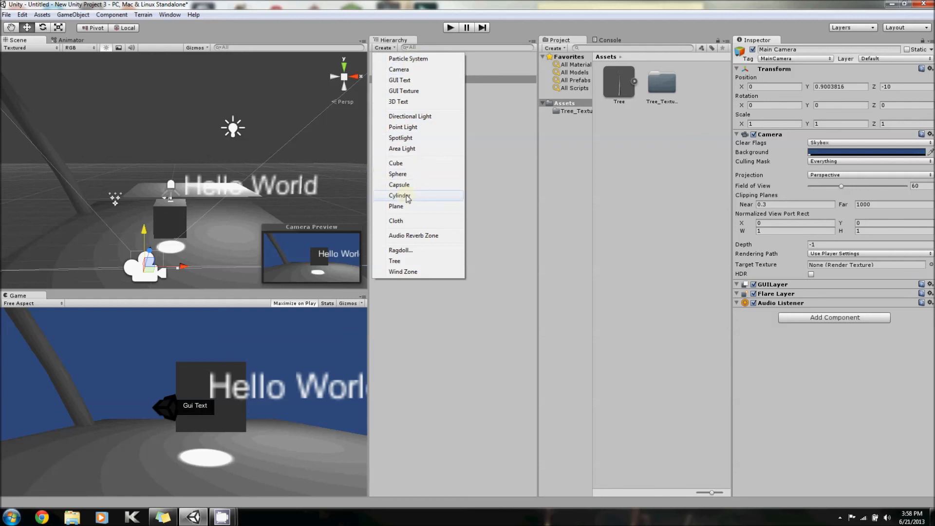
mouse_move(424, 69)
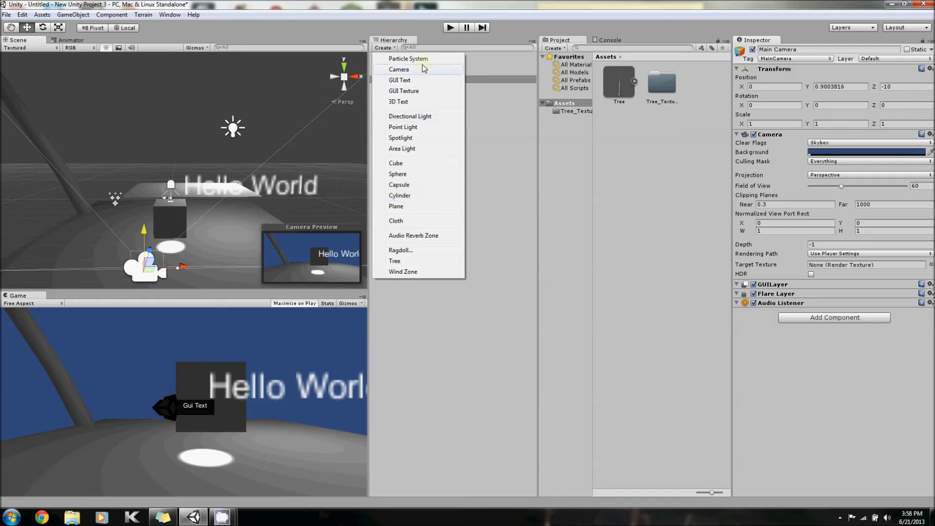
mouse_move(421, 233)
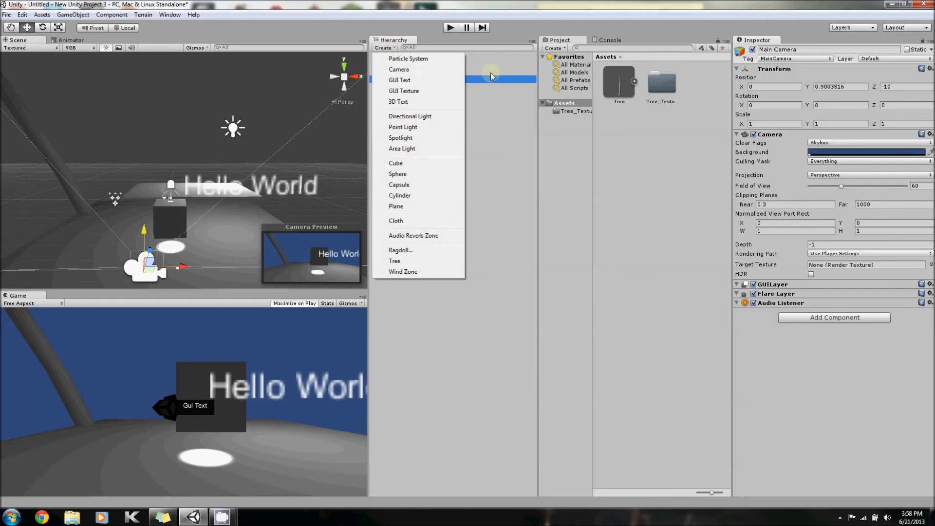
left_click(402, 272)
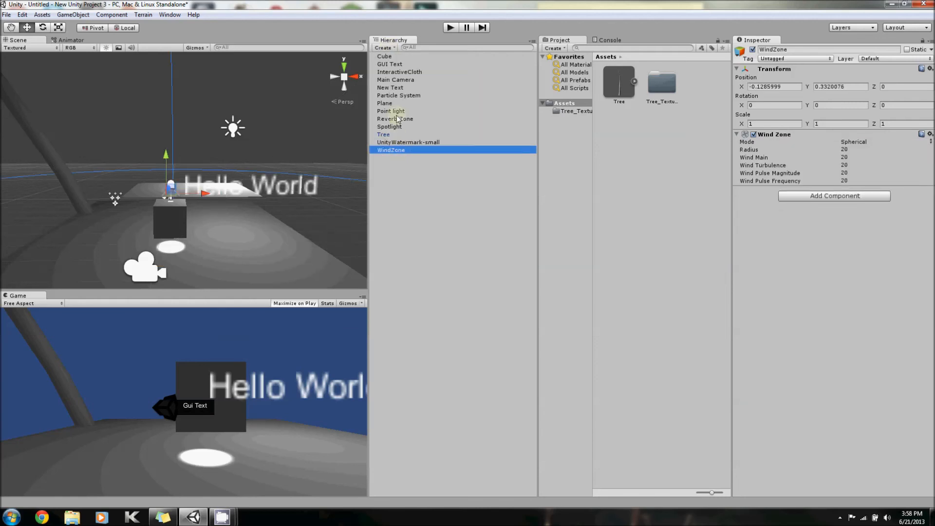
mouse_move(403, 126)
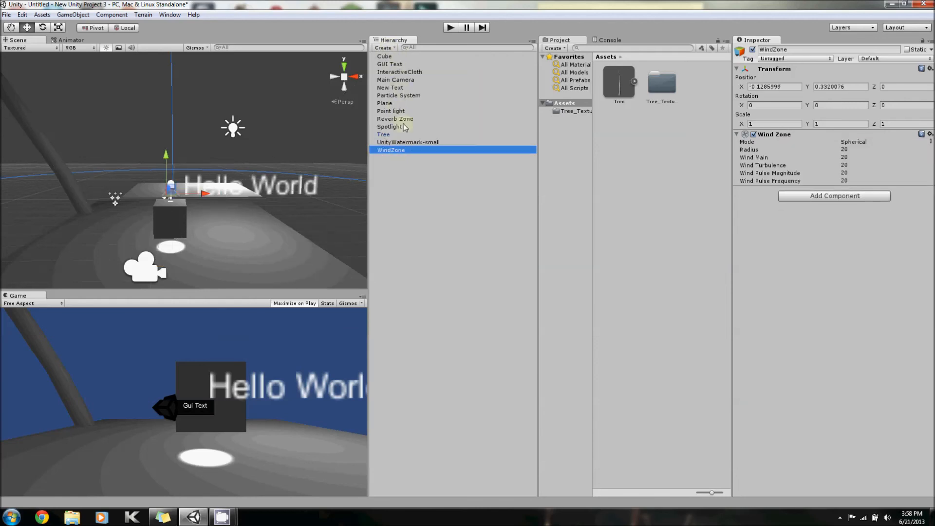
mouse_move(261, 245)
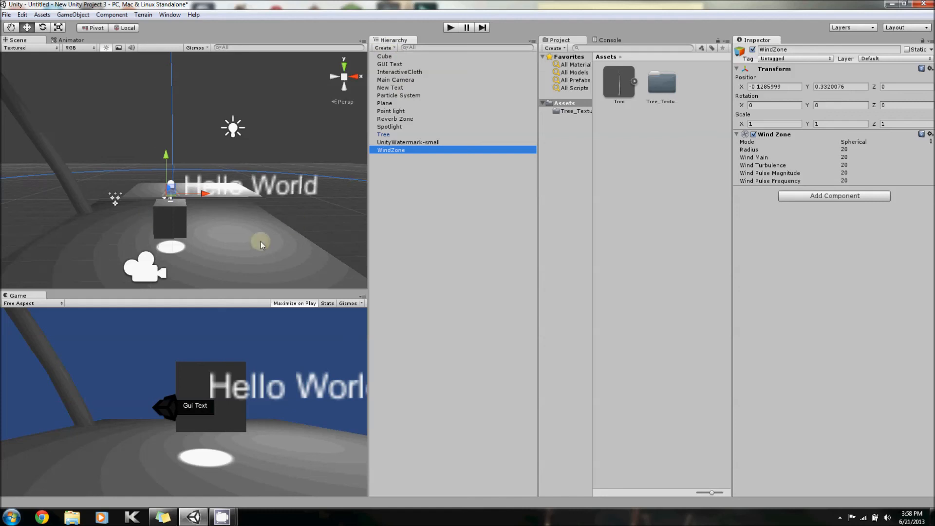
mouse_move(408, 183)
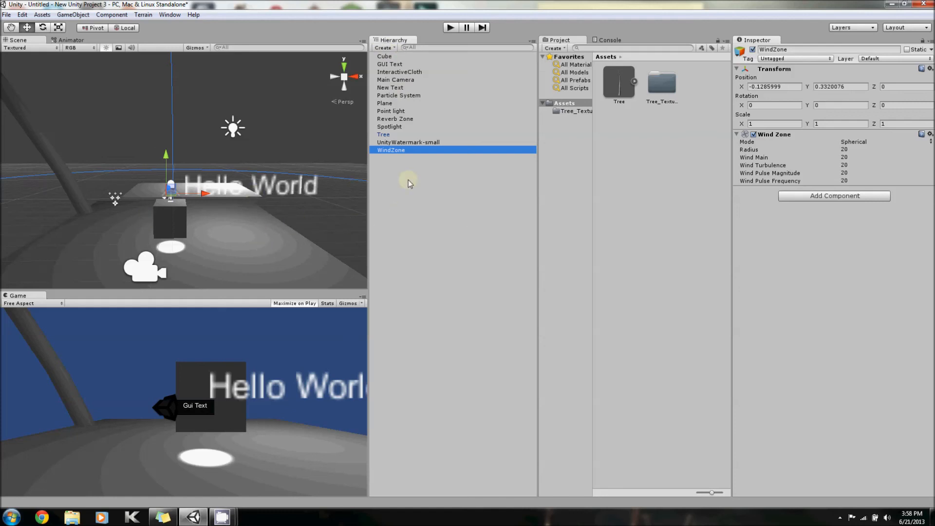
Browse the Component and GameObject menus, then select Particle System to play its preview
left_click(111, 14)
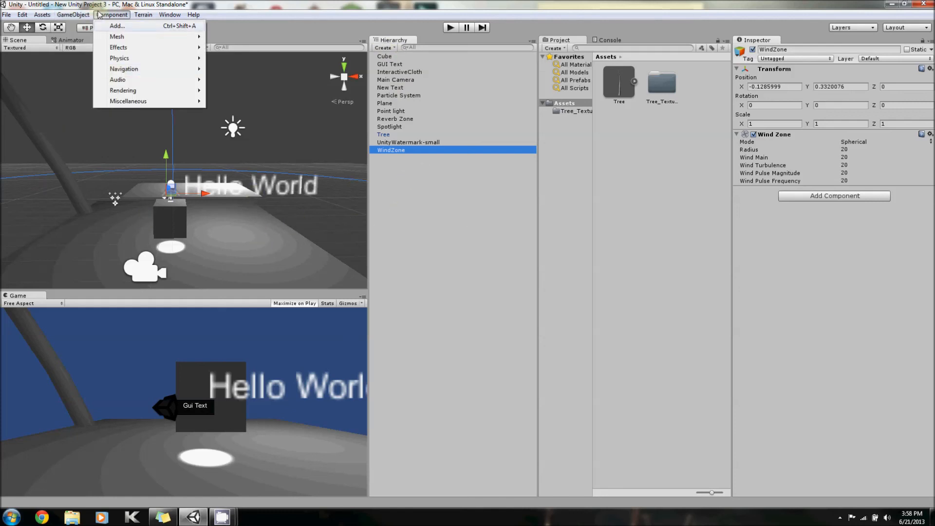
left_click(73, 15)
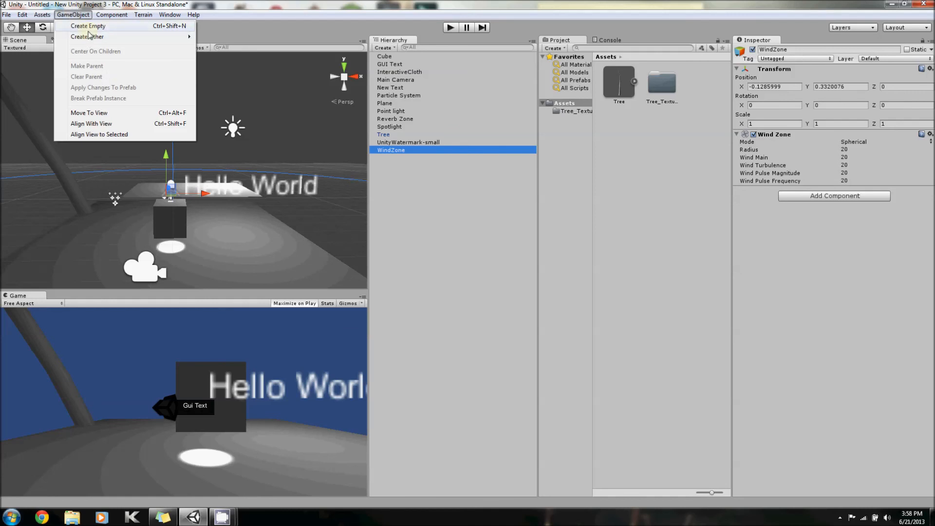
mouse_move(89, 123)
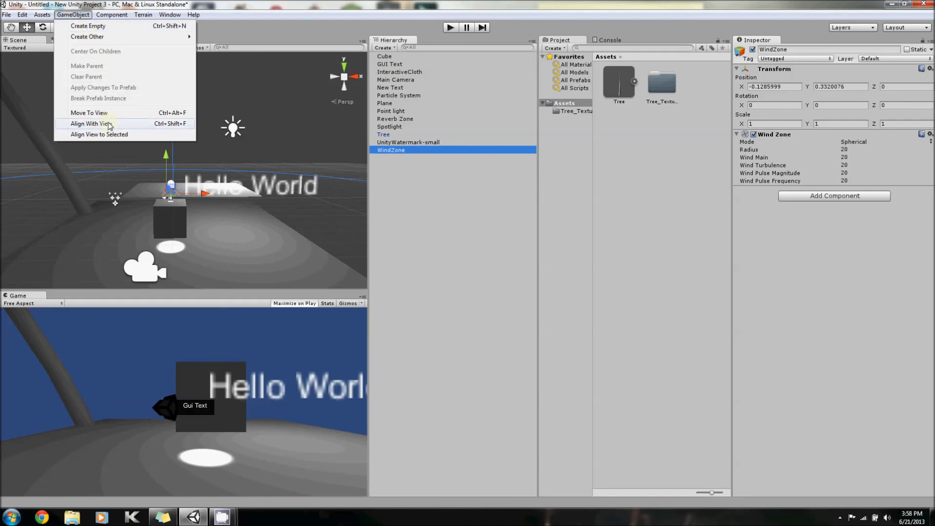
left_click(398, 95)
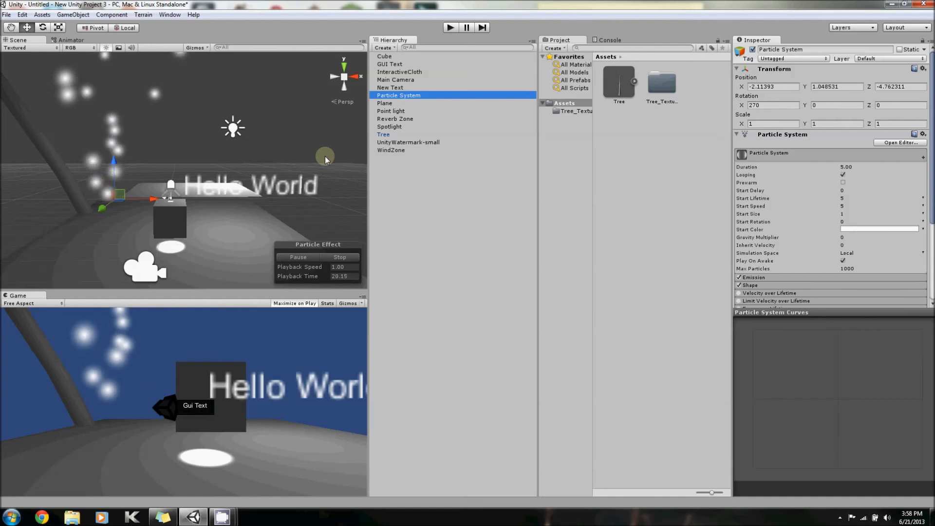
mouse_move(486, 221)
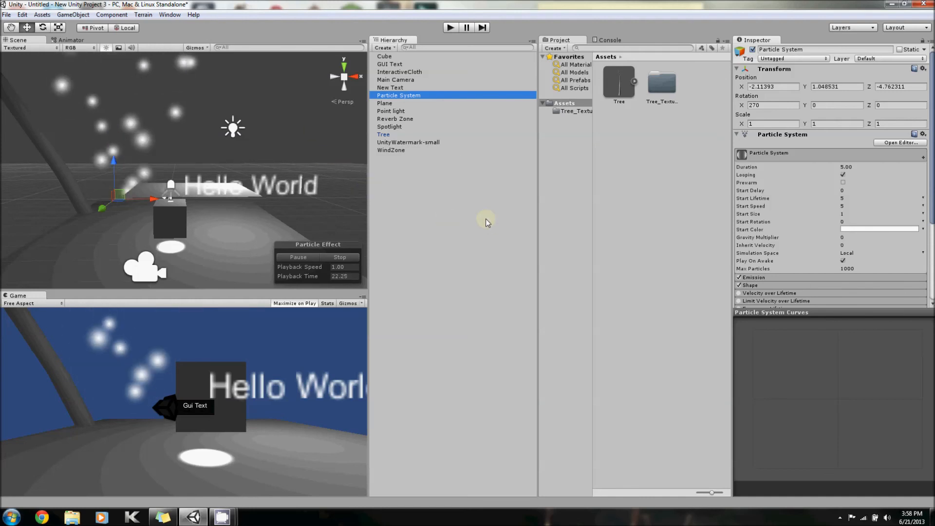